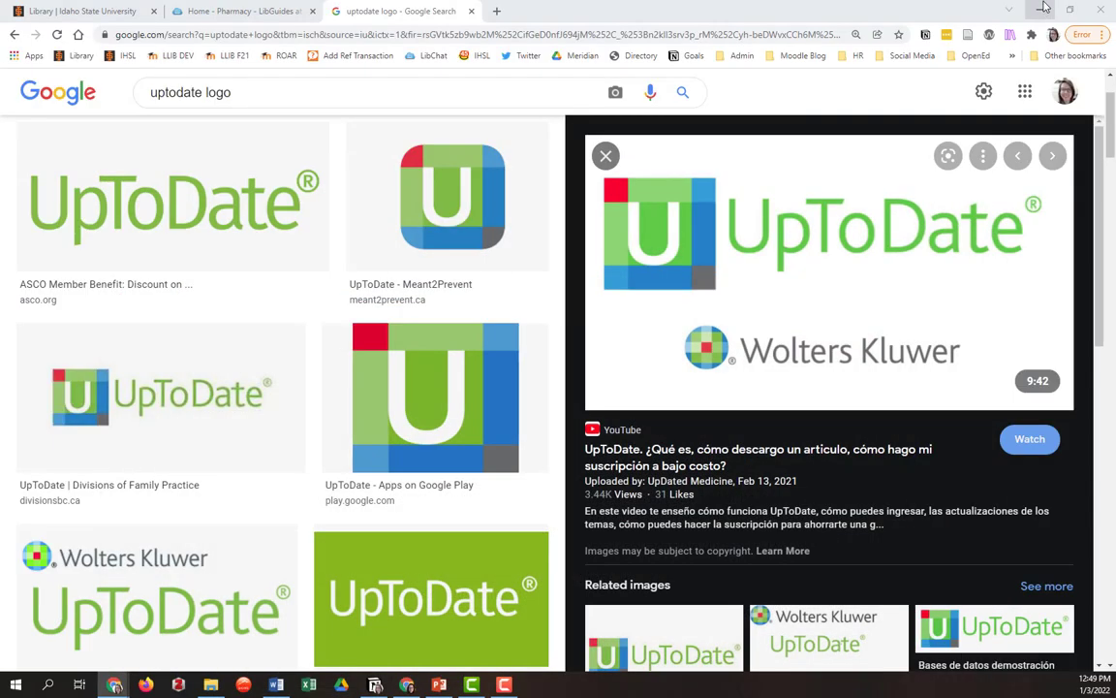
Step: Return to the ISU Library home tab with the OneSearch search panel showing
click(78, 11)
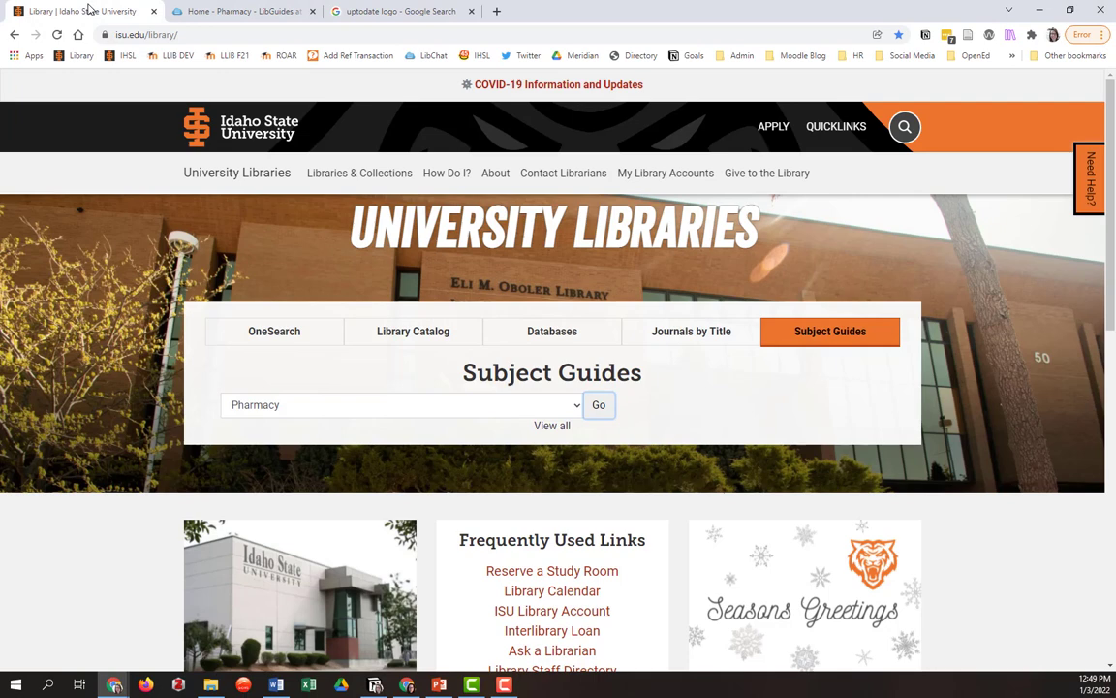
mouse_move(112, 8)
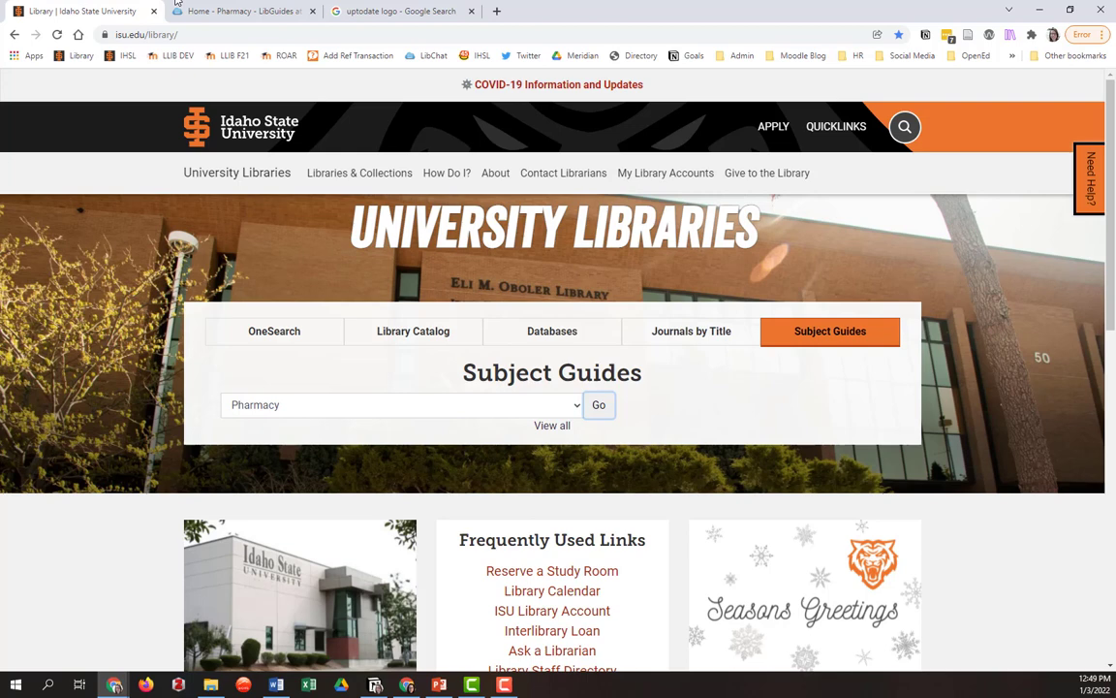
click(274, 331)
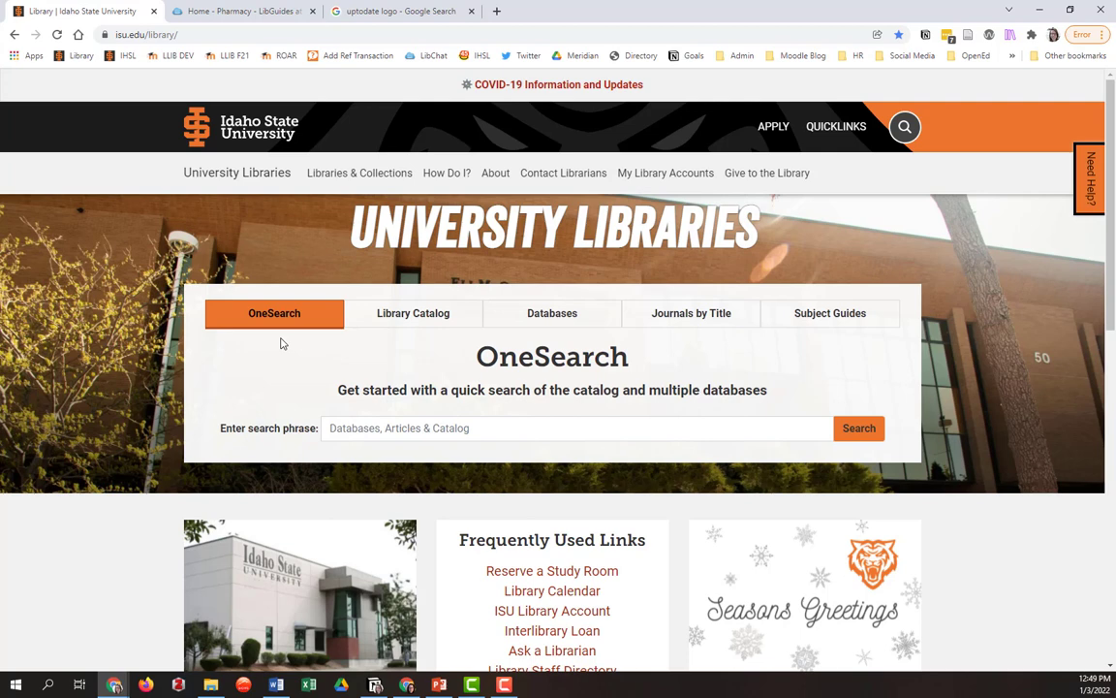
mouse_move(122, 92)
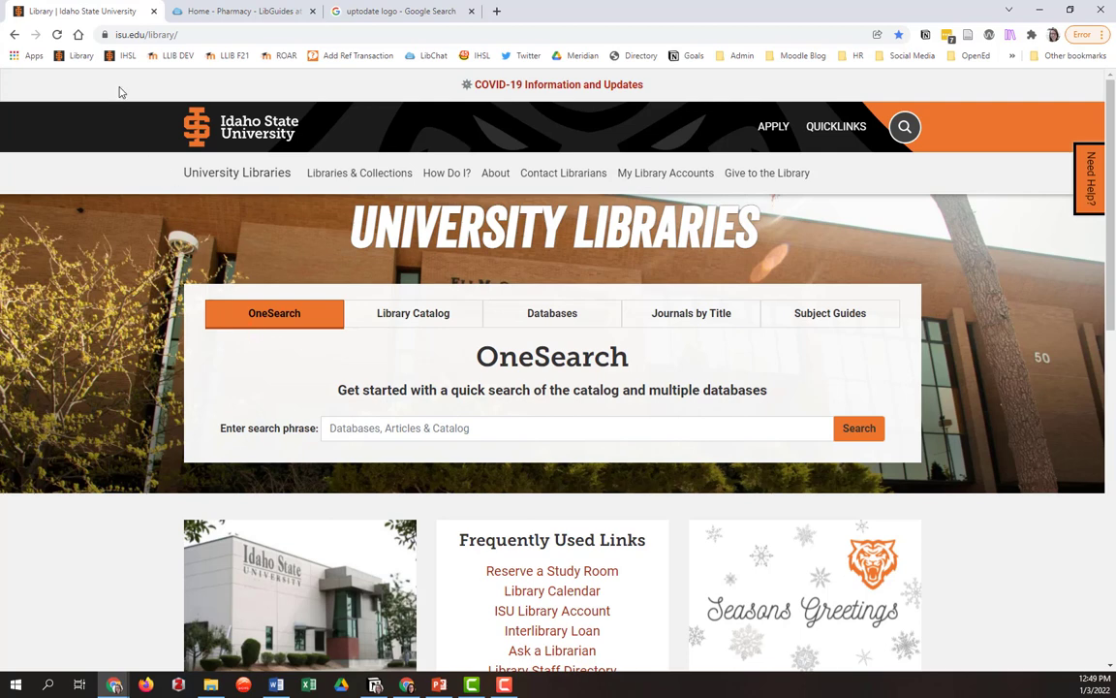
mouse_move(339, 353)
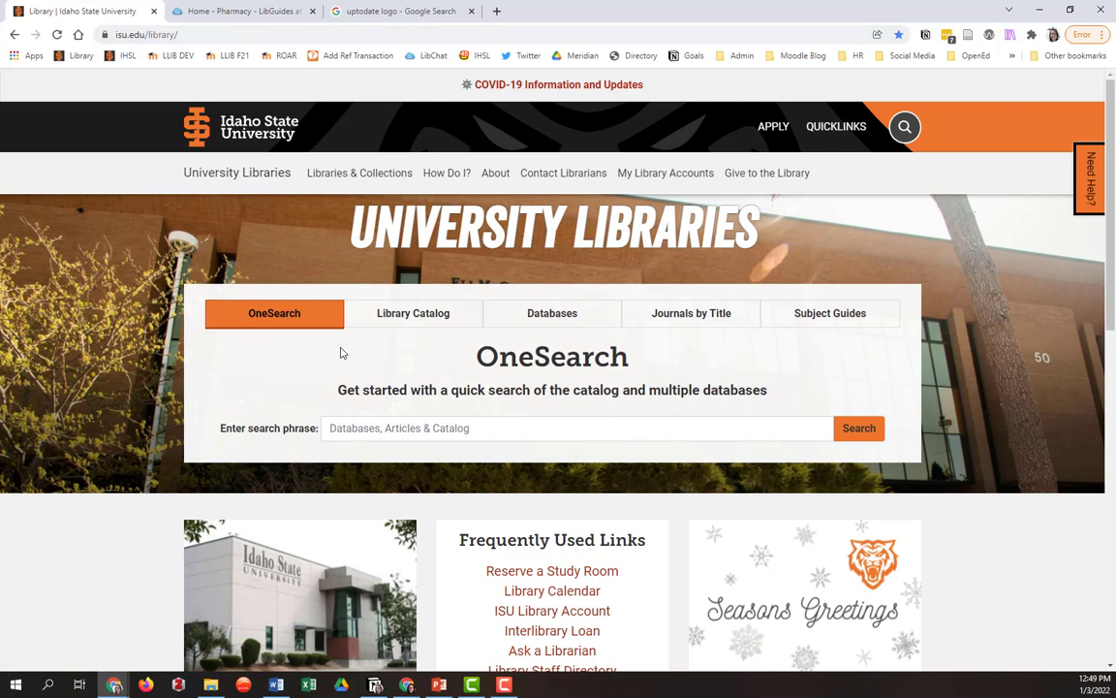
click(835, 126)
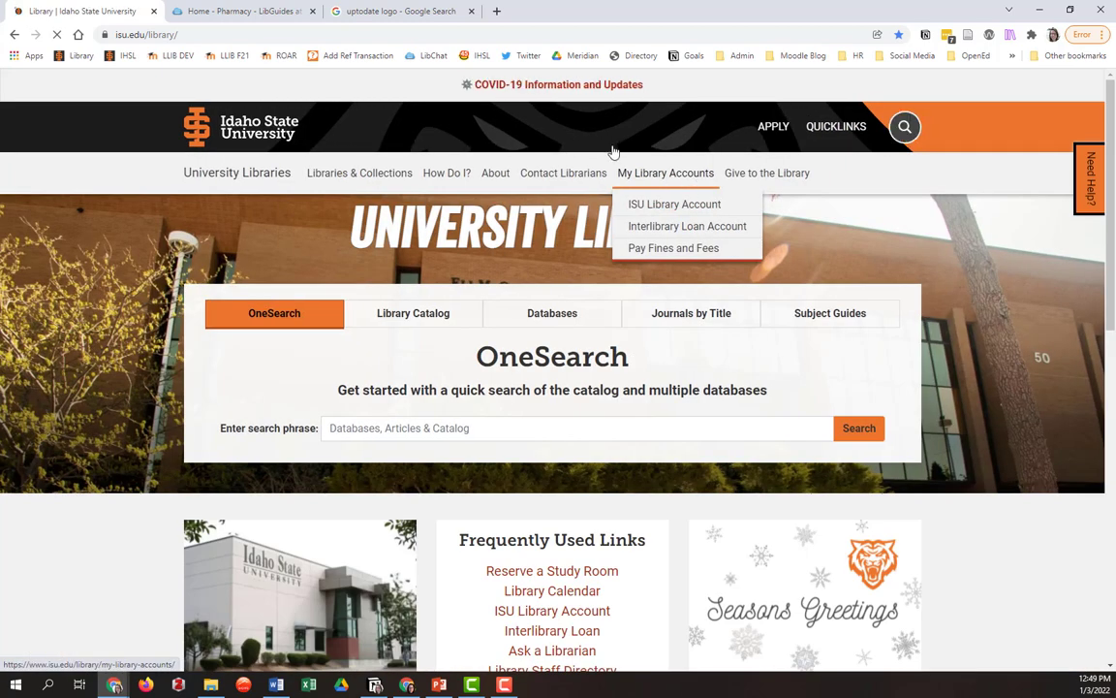
mouse_move(221, 303)
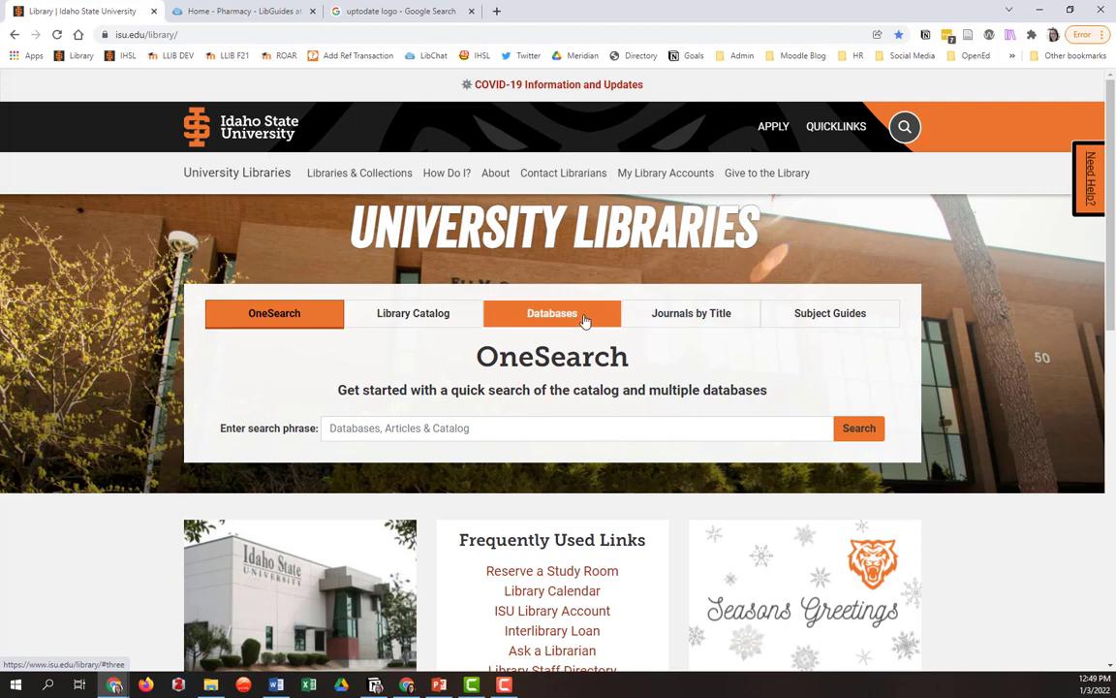
Step: Choose UpToDate from the library's Databases dropdown and open it
click(551, 313)
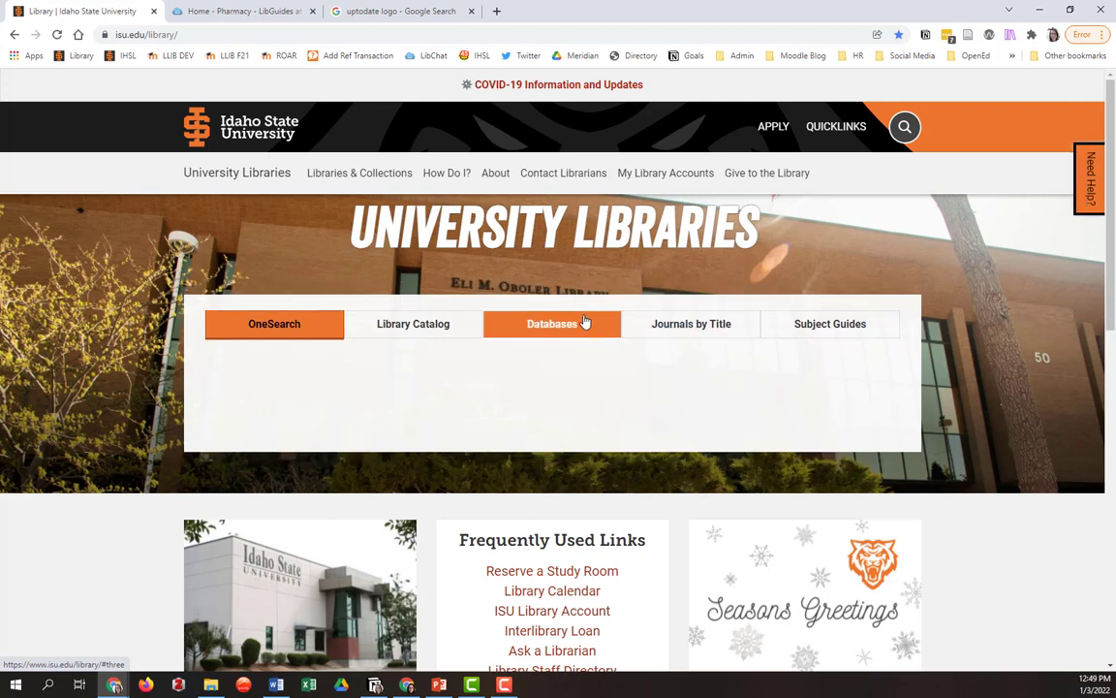
click(551, 323)
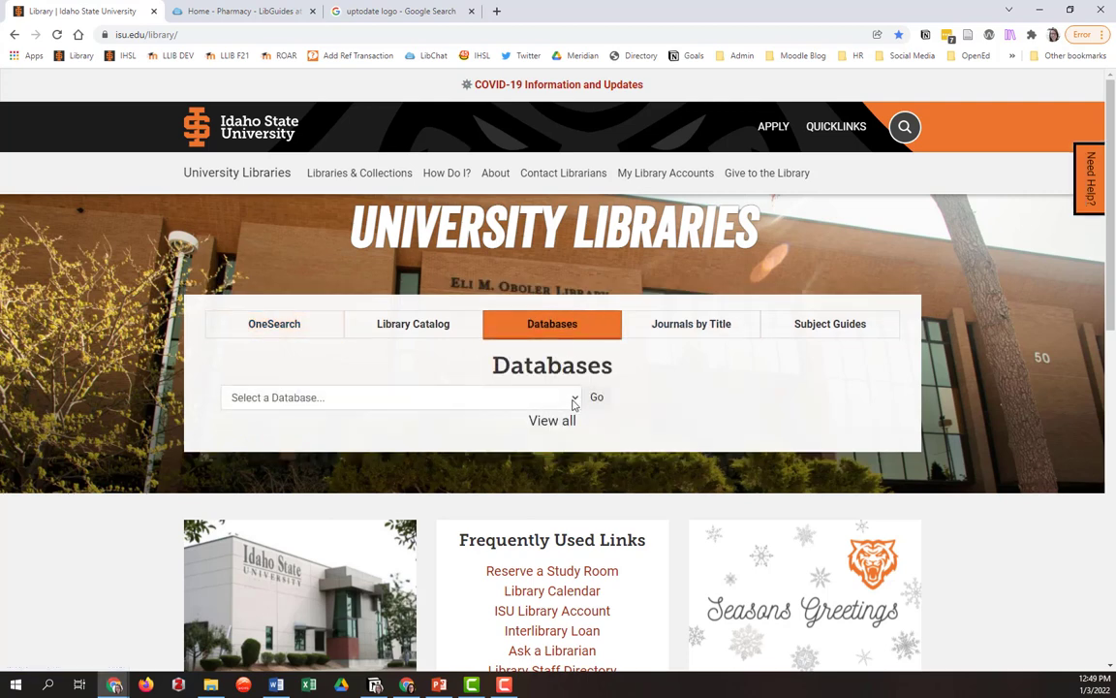
click(397, 397)
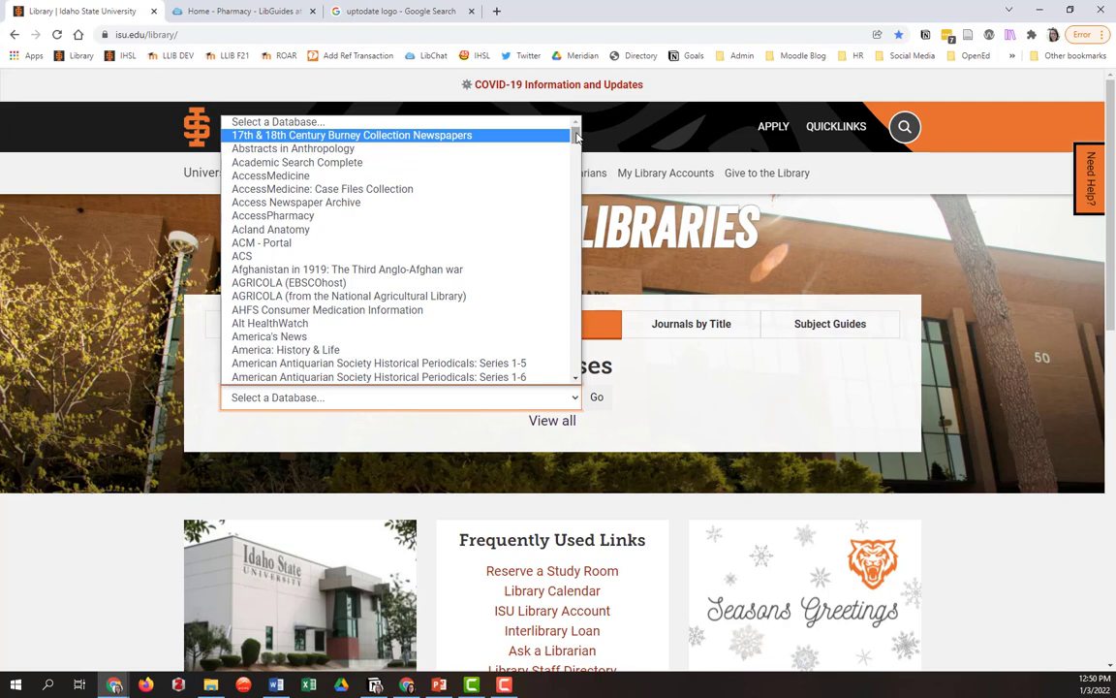
scroll(down, 3)
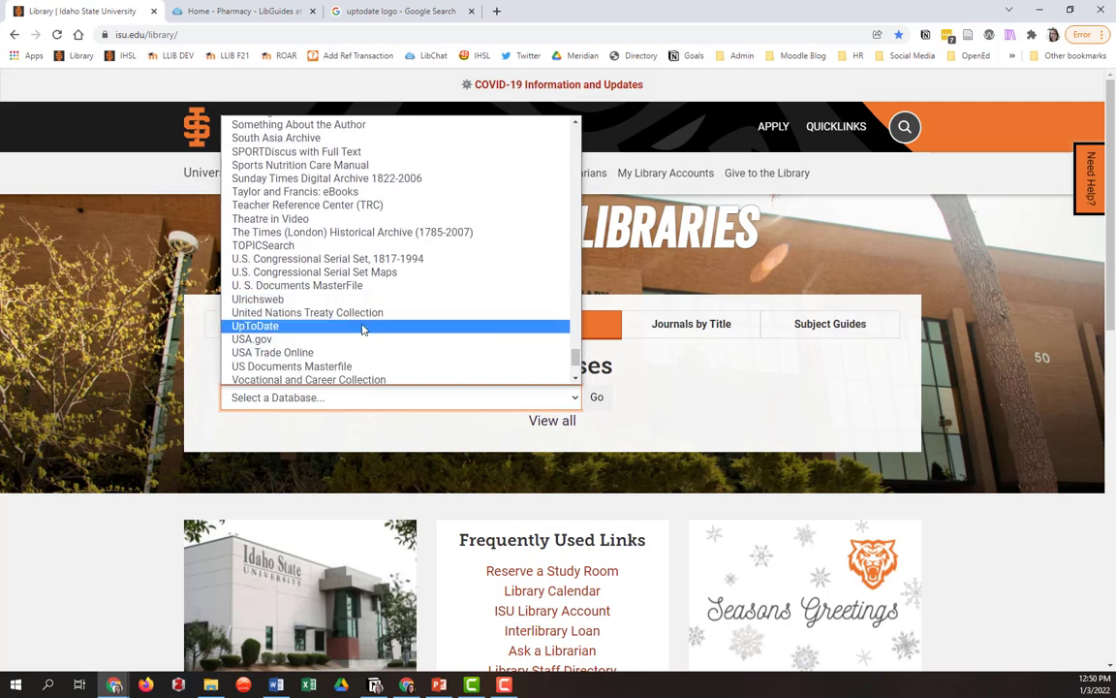
click(255, 326)
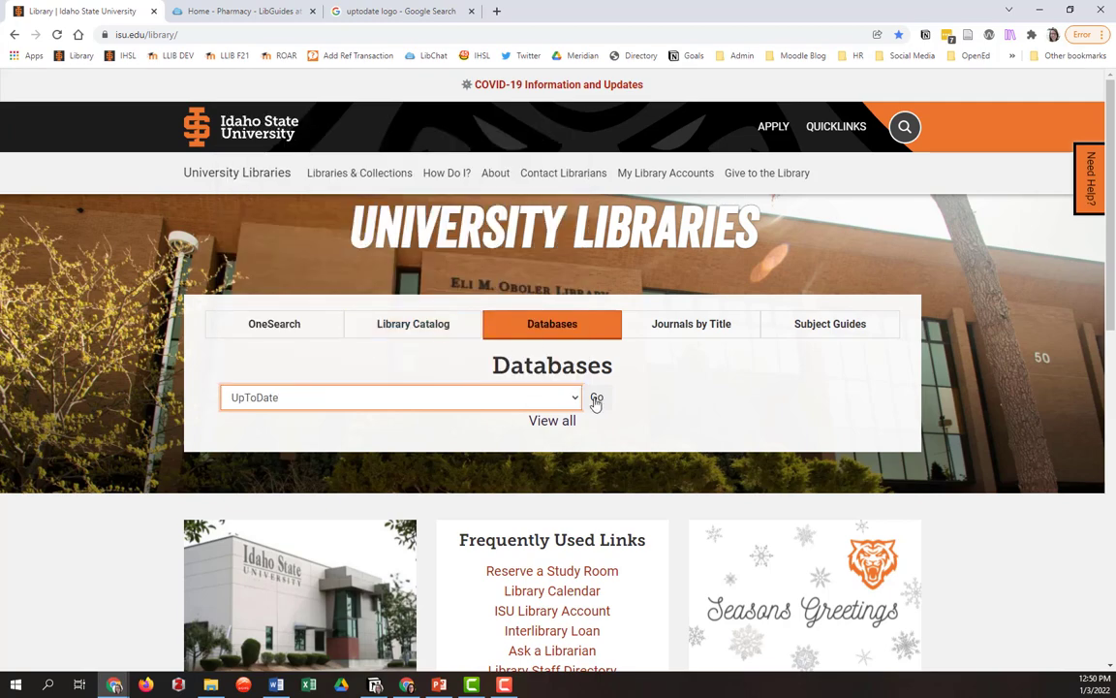
click(595, 398)
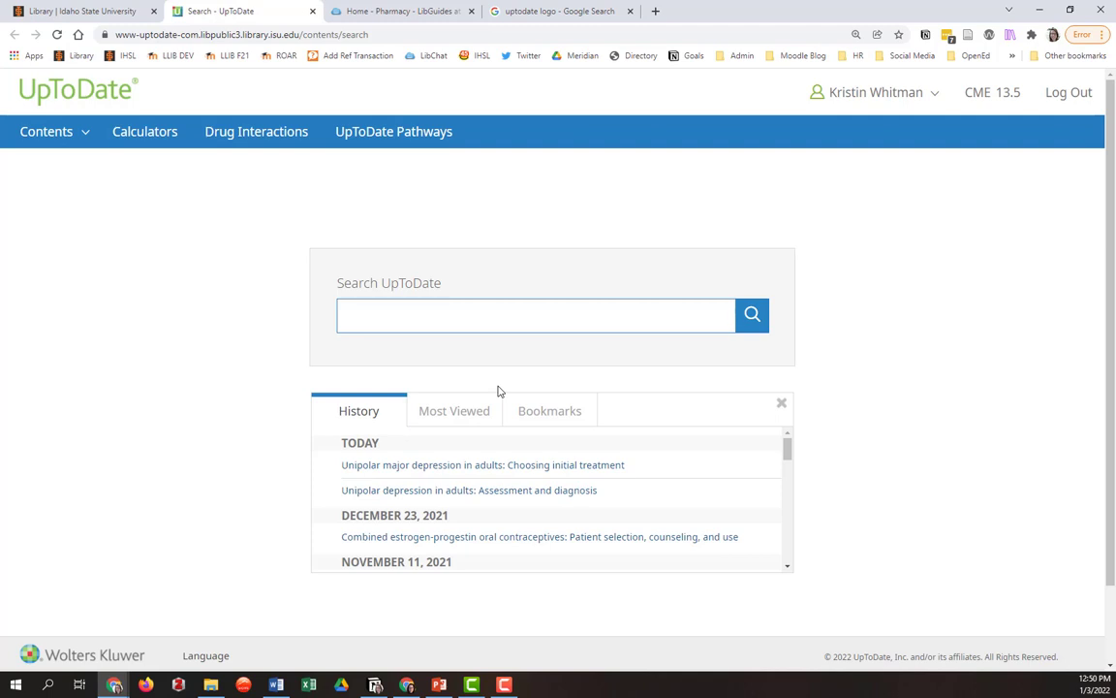
mouse_move(169, 210)
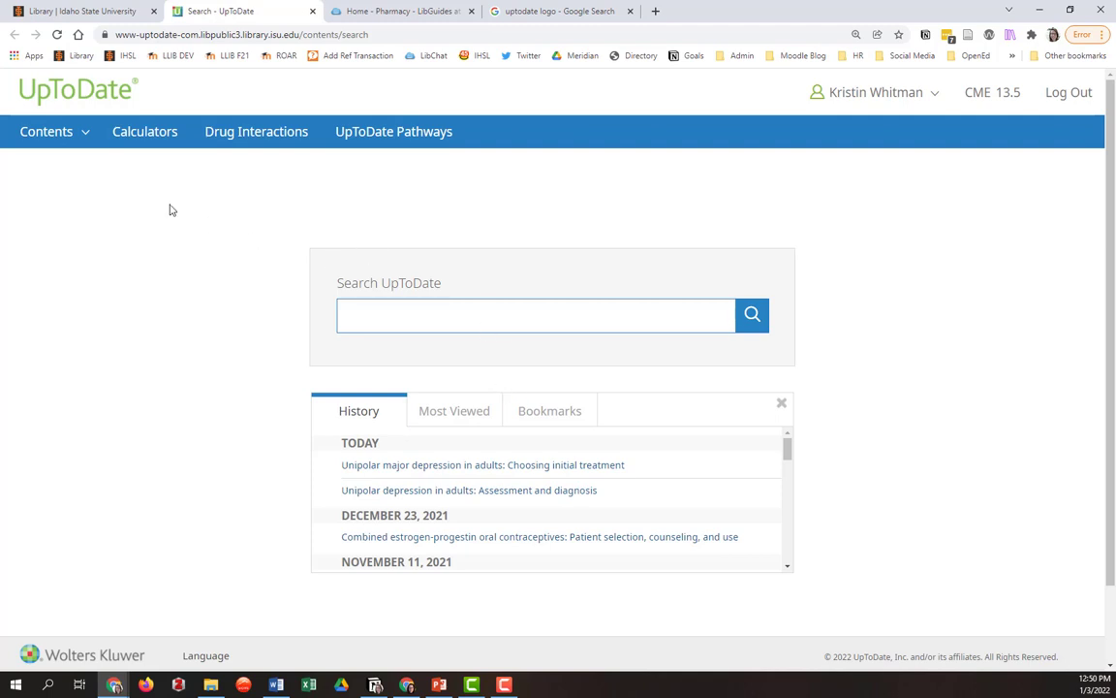
mouse_move(255, 131)
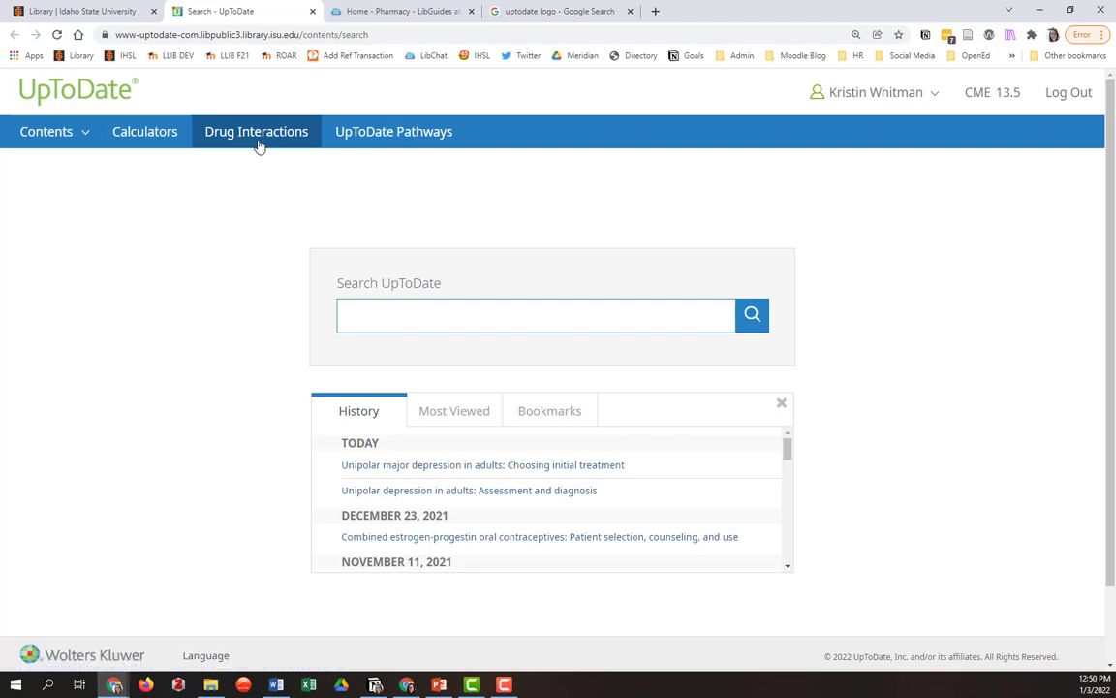
Step: Launch UpToDate's Drug Interactions tool from the top navigation bar
click(256, 131)
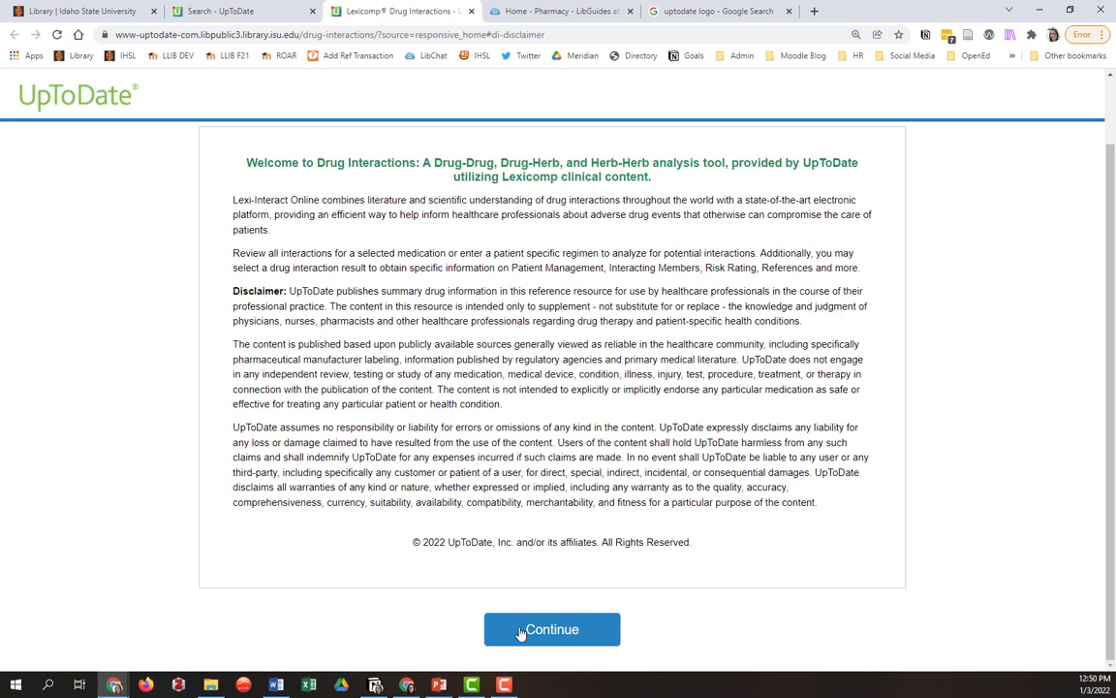
Step: Accept the disclaimer and add Tri-Sprintec to the interaction item list
click(551, 629)
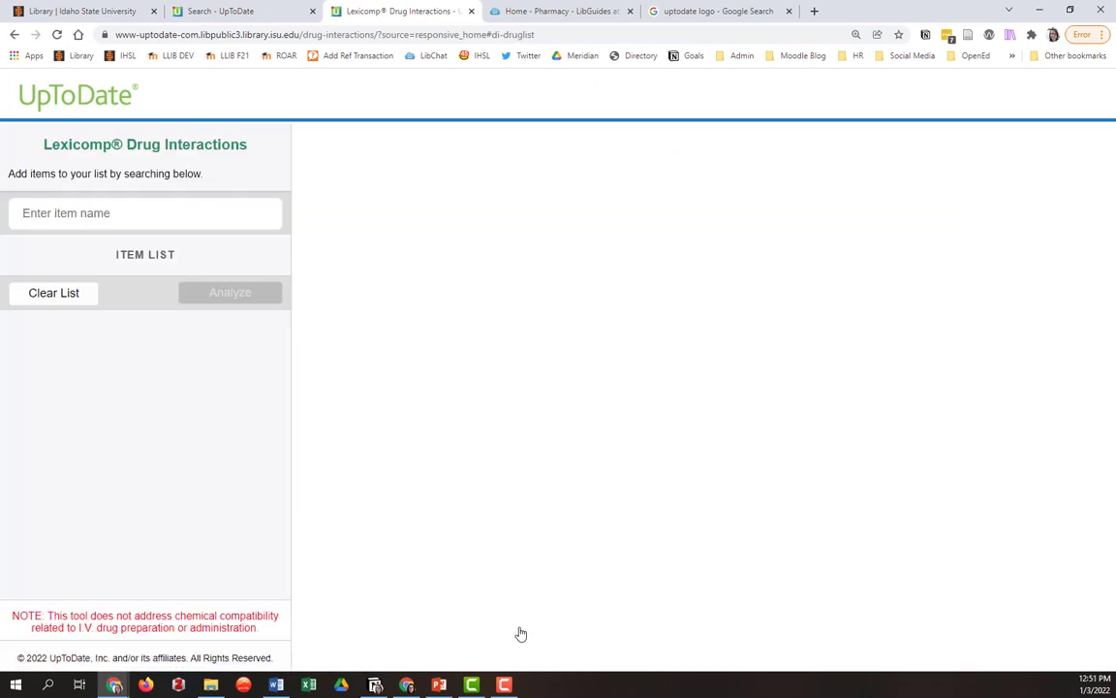
mouse_move(86, 620)
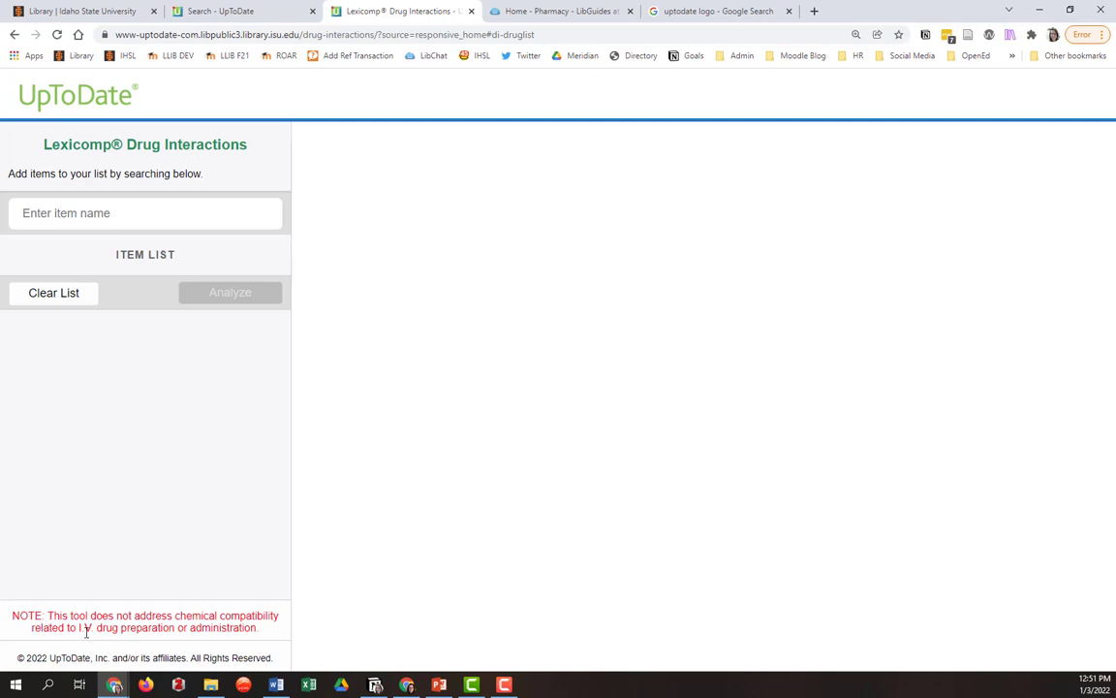
mouse_move(136, 642)
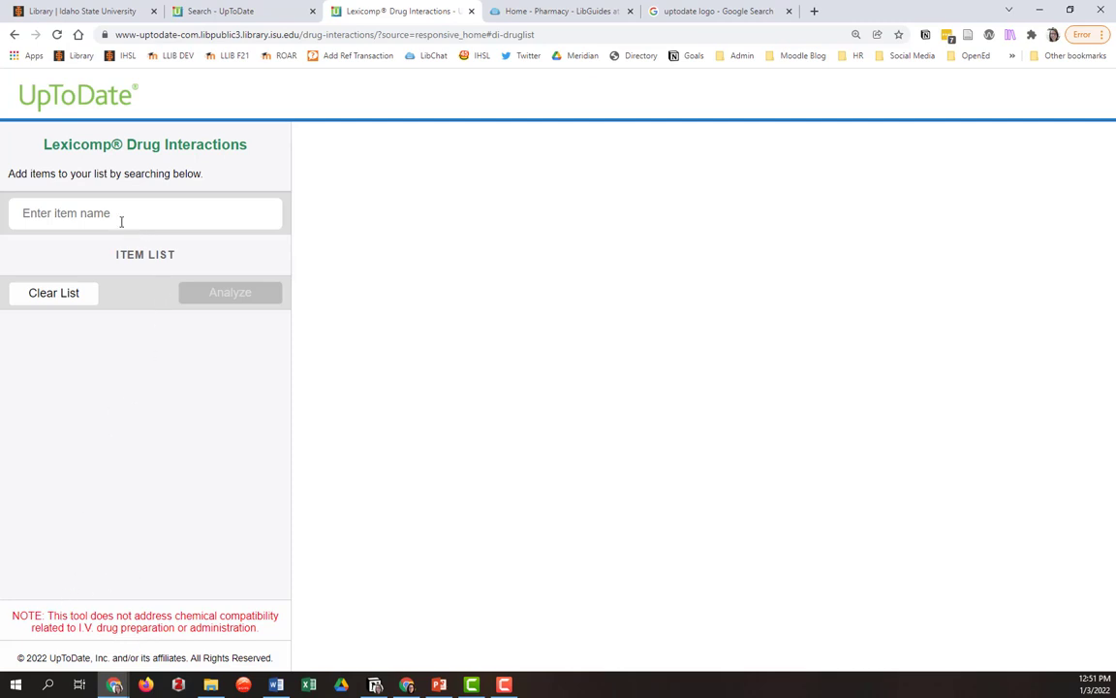
click(145, 213)
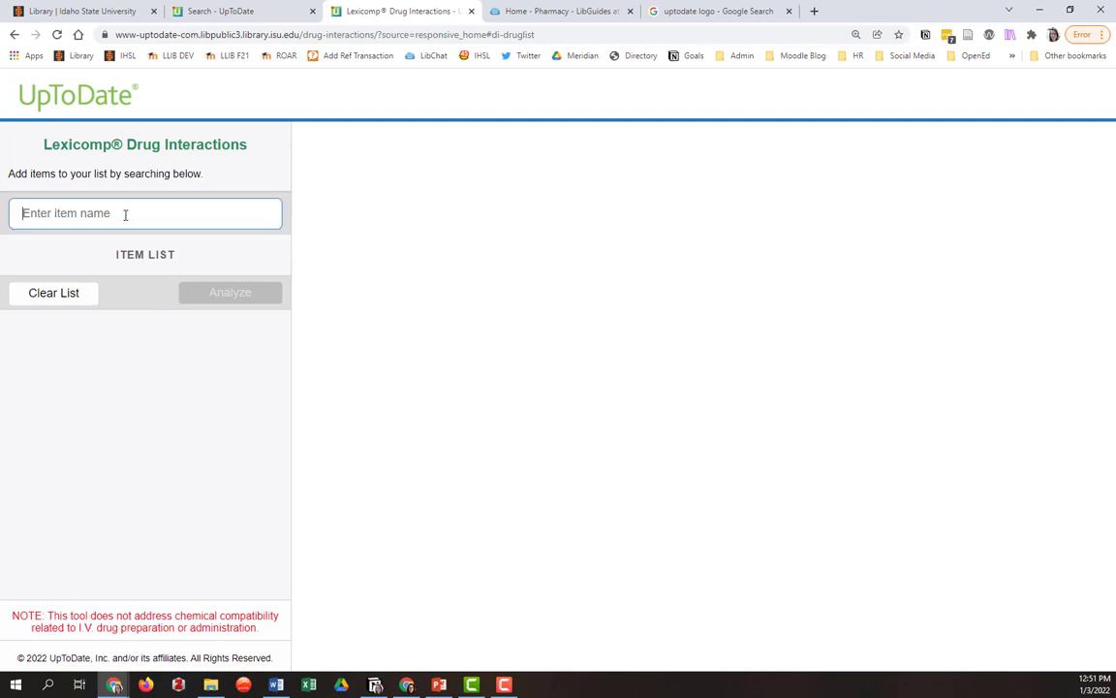
text(t)
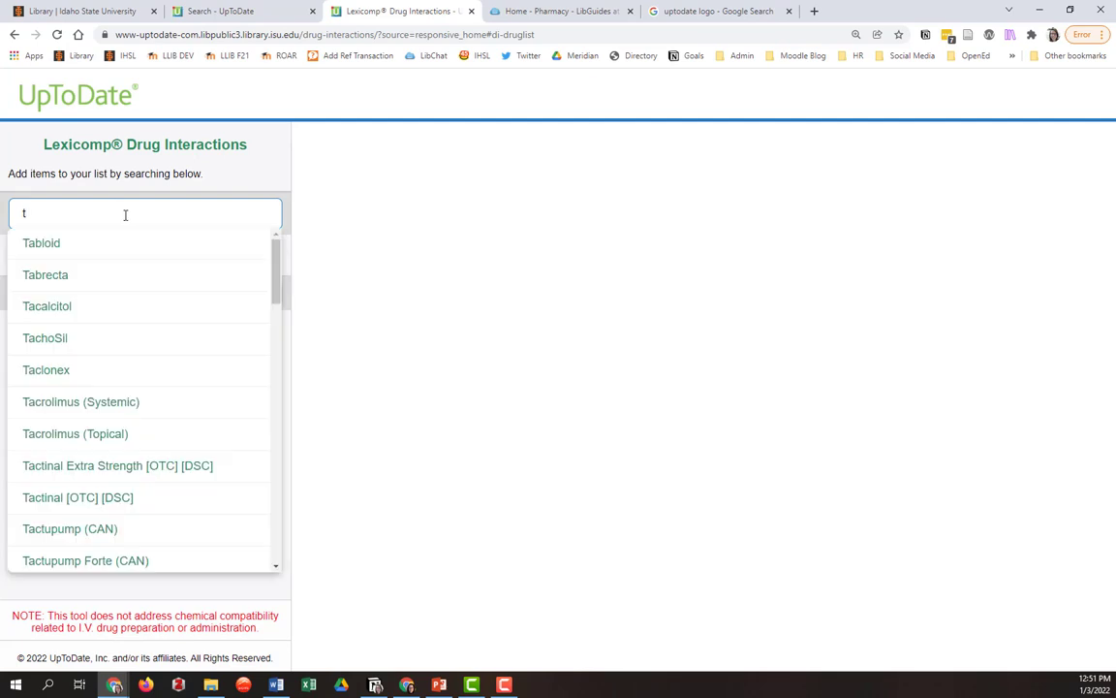
text(tri-s)
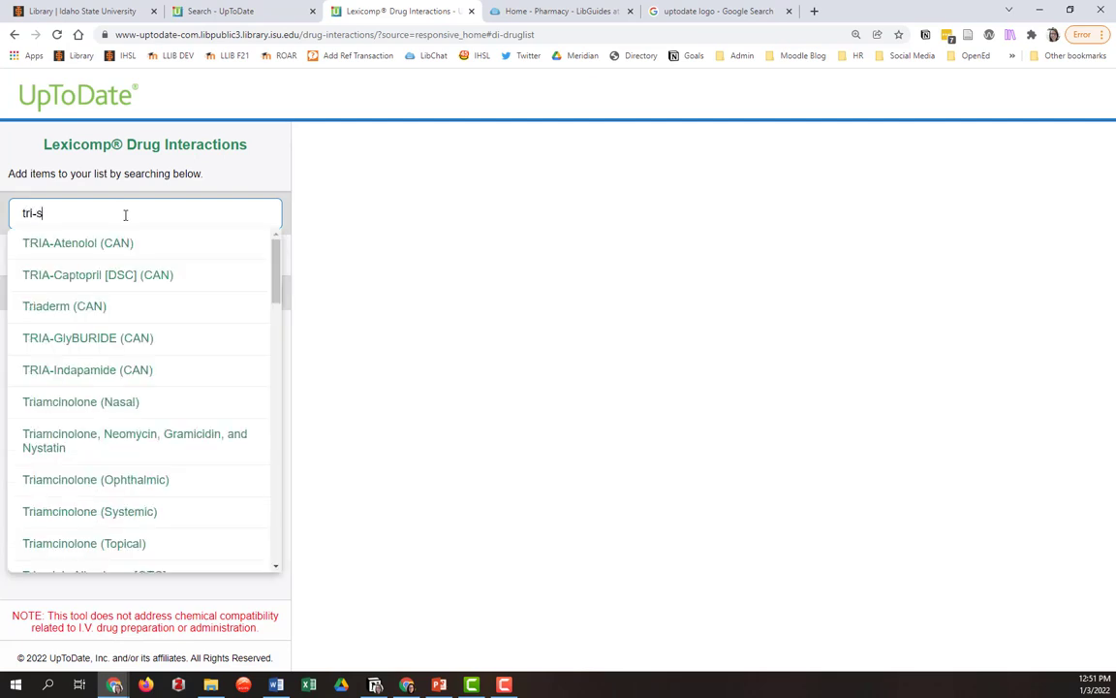
text(p)
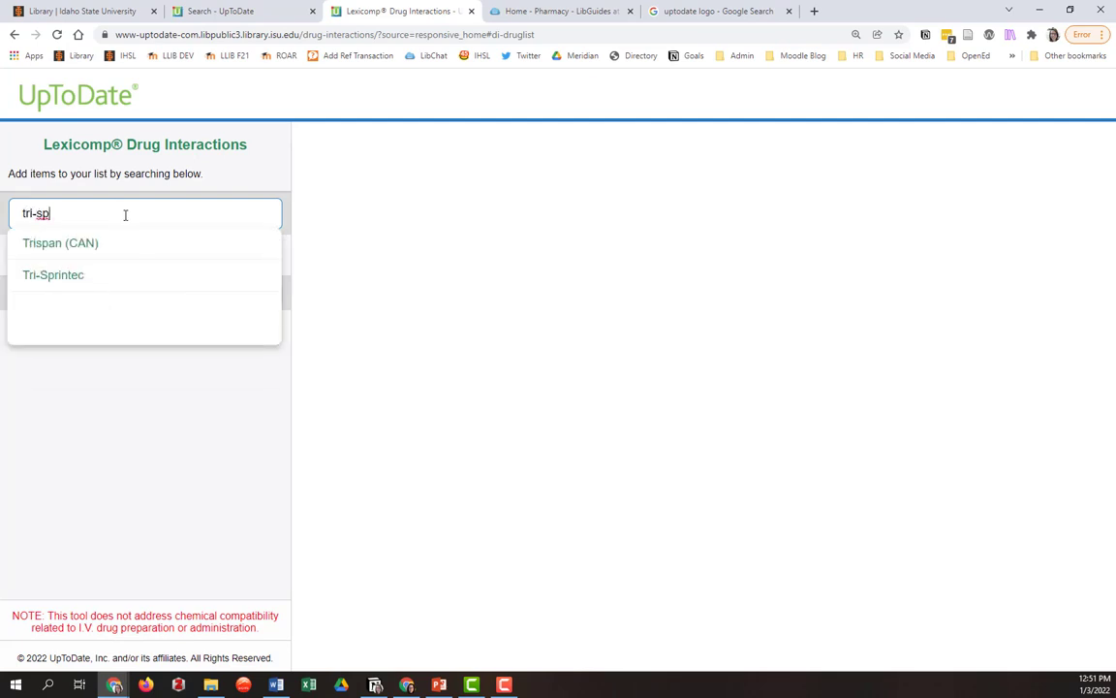
mouse_move(53, 275)
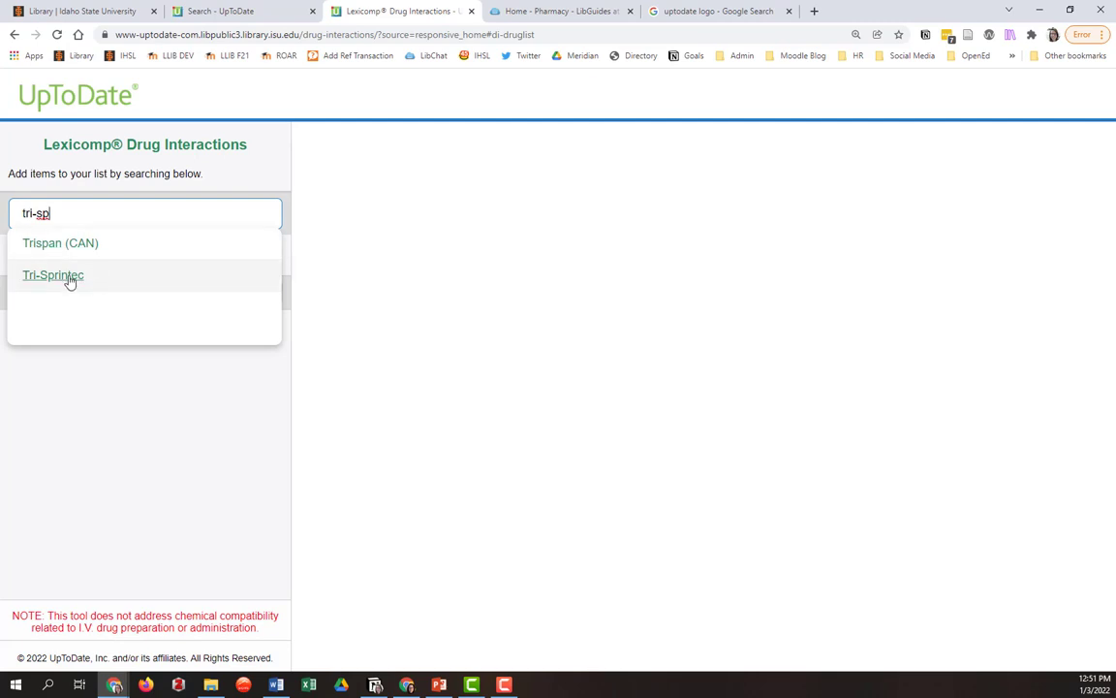
click(53, 275)
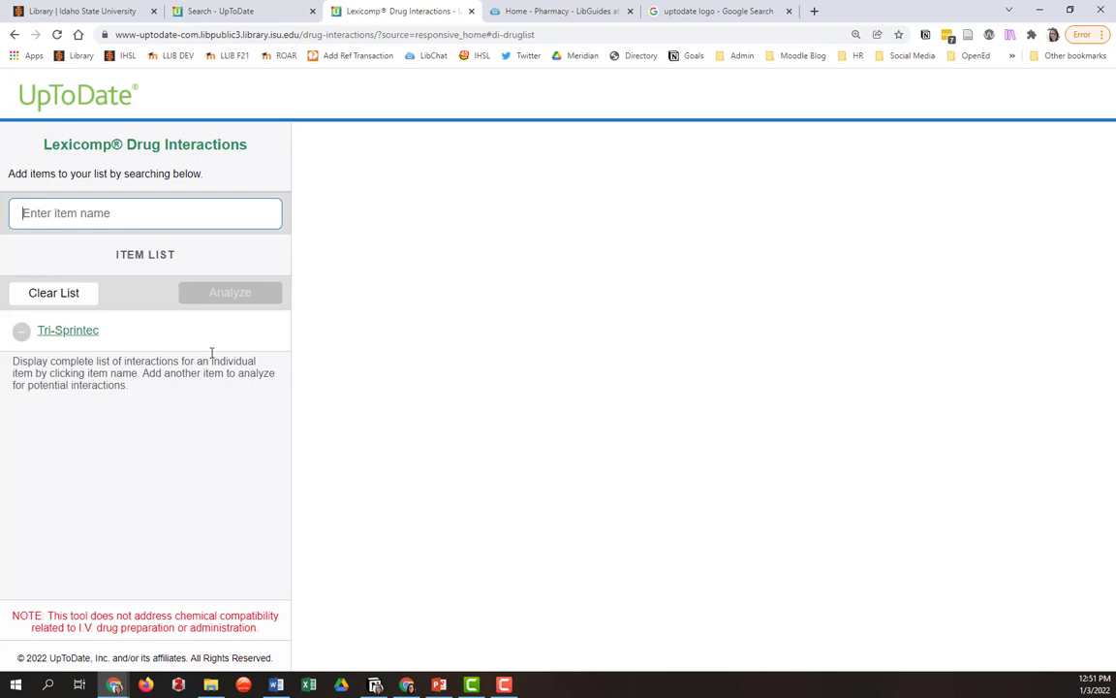
mouse_move(124, 339)
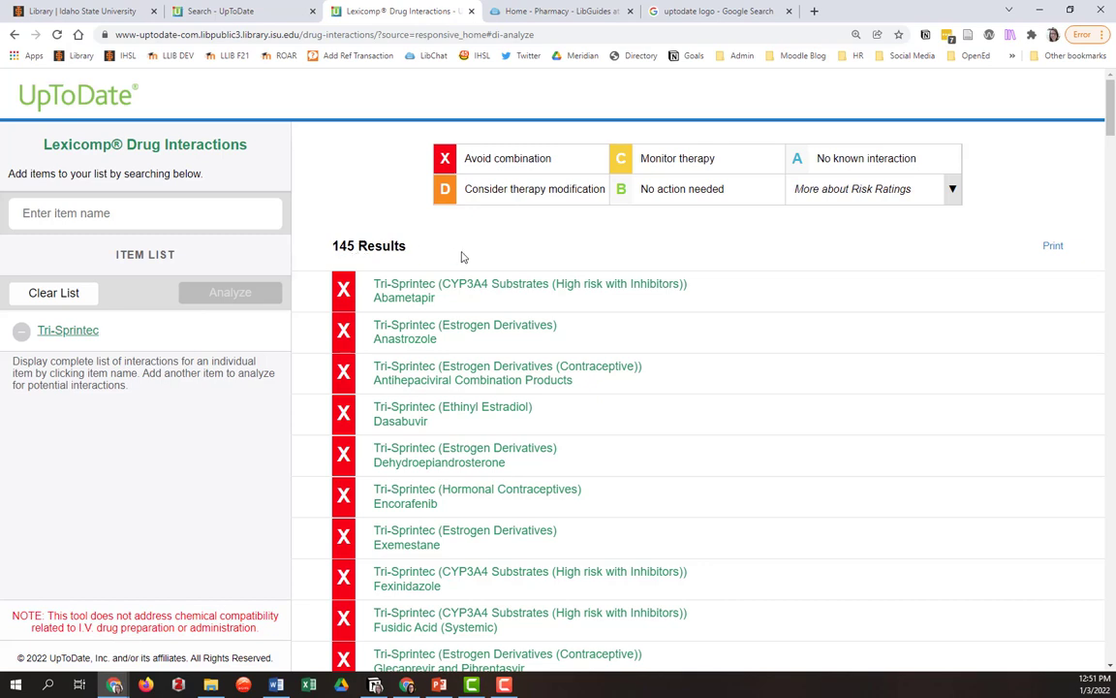
mouse_move(440, 277)
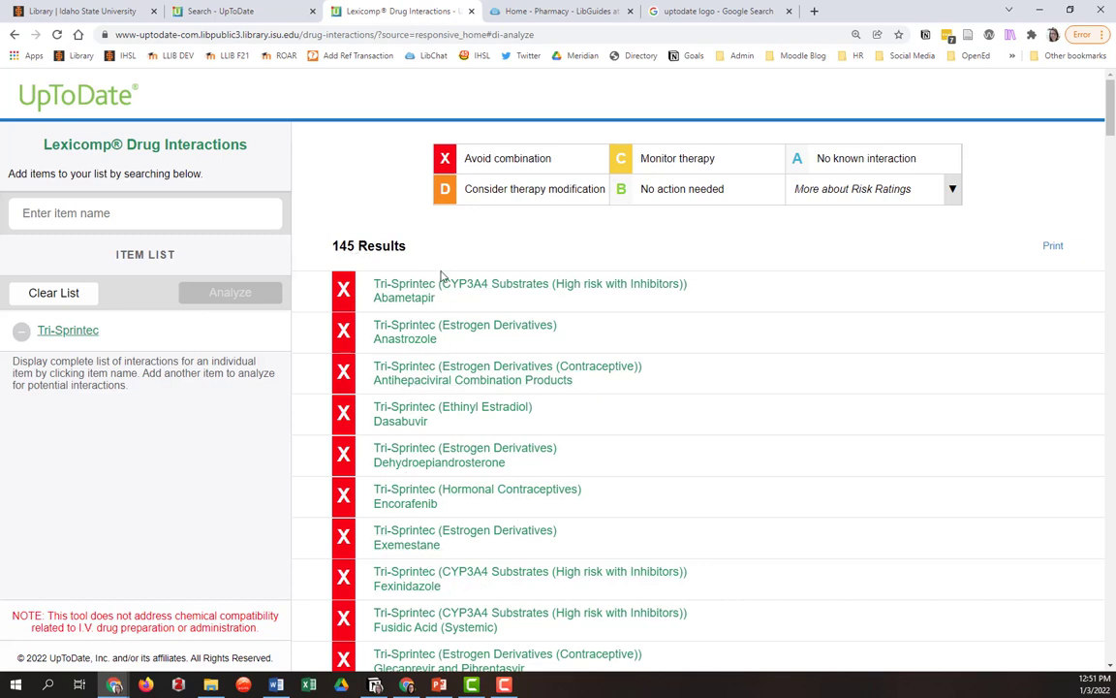
mouse_move(368, 239)
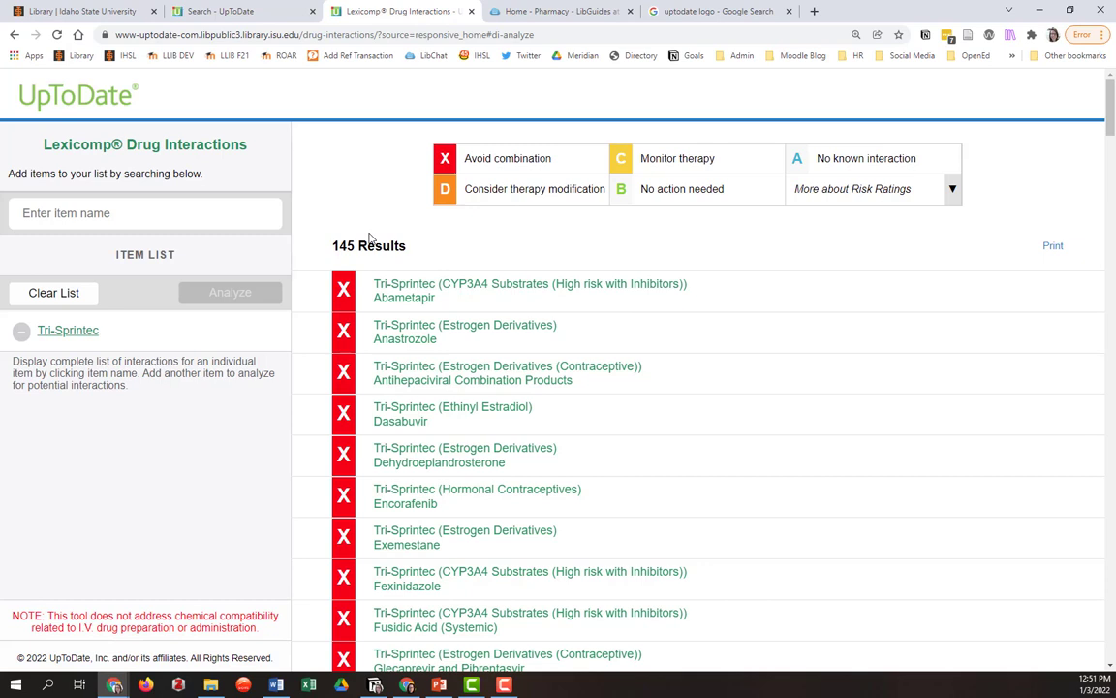
mouse_move(387, 225)
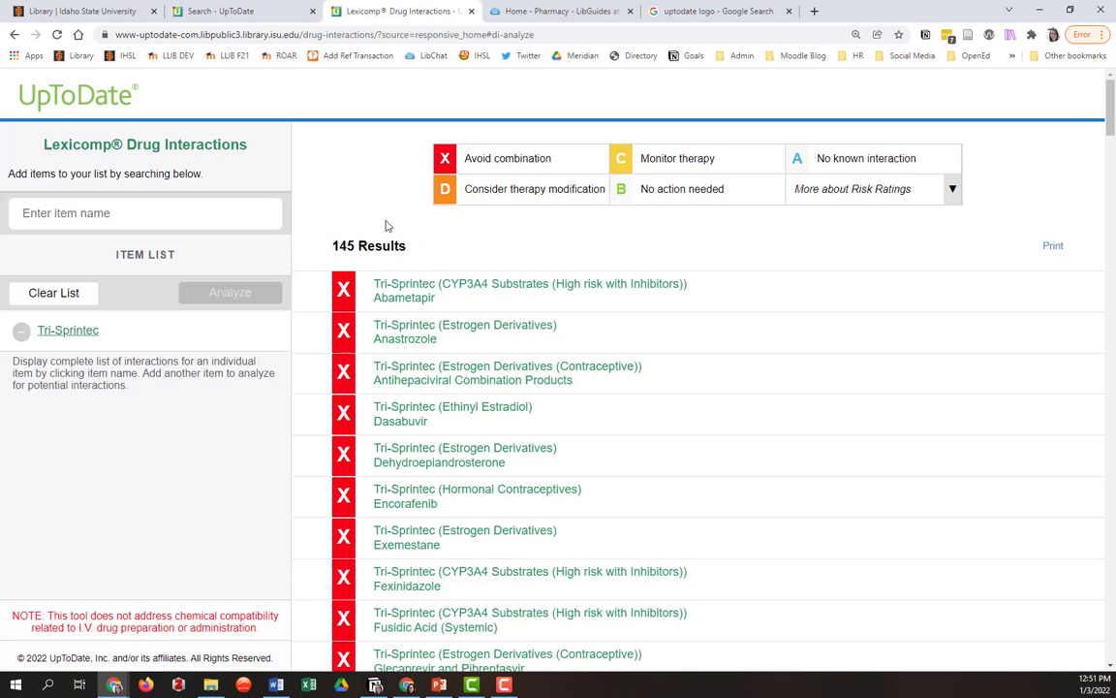
Step: Add St John's Wort to the list and analyze its interactions with Tri-Sprintec
click(146, 212)
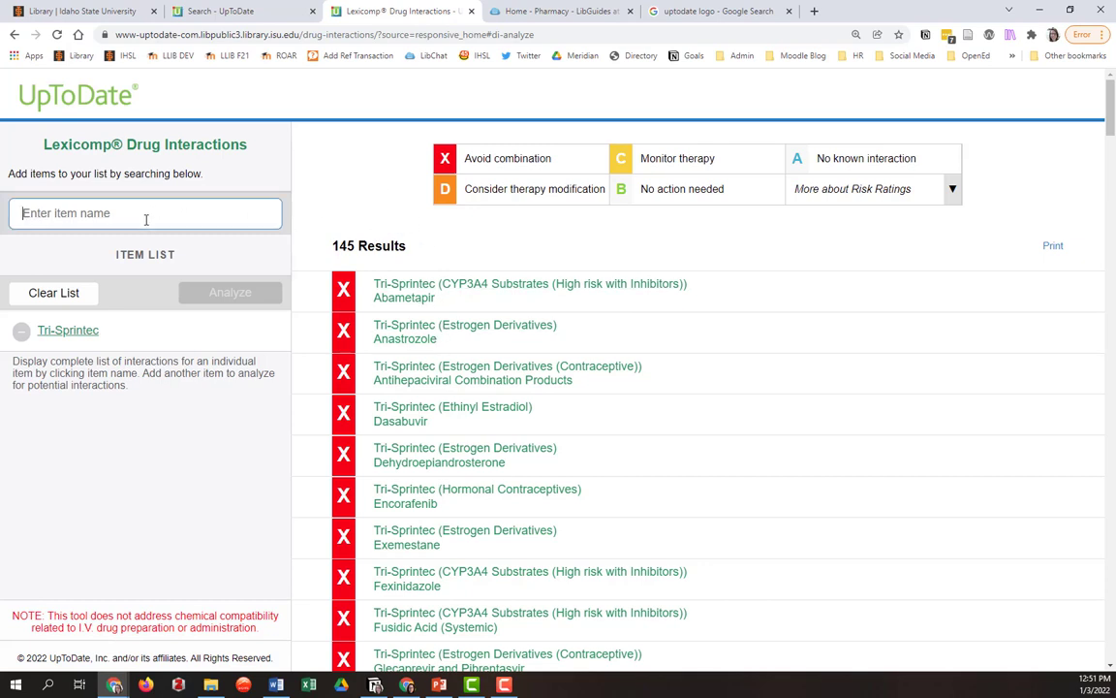
click(145, 213)
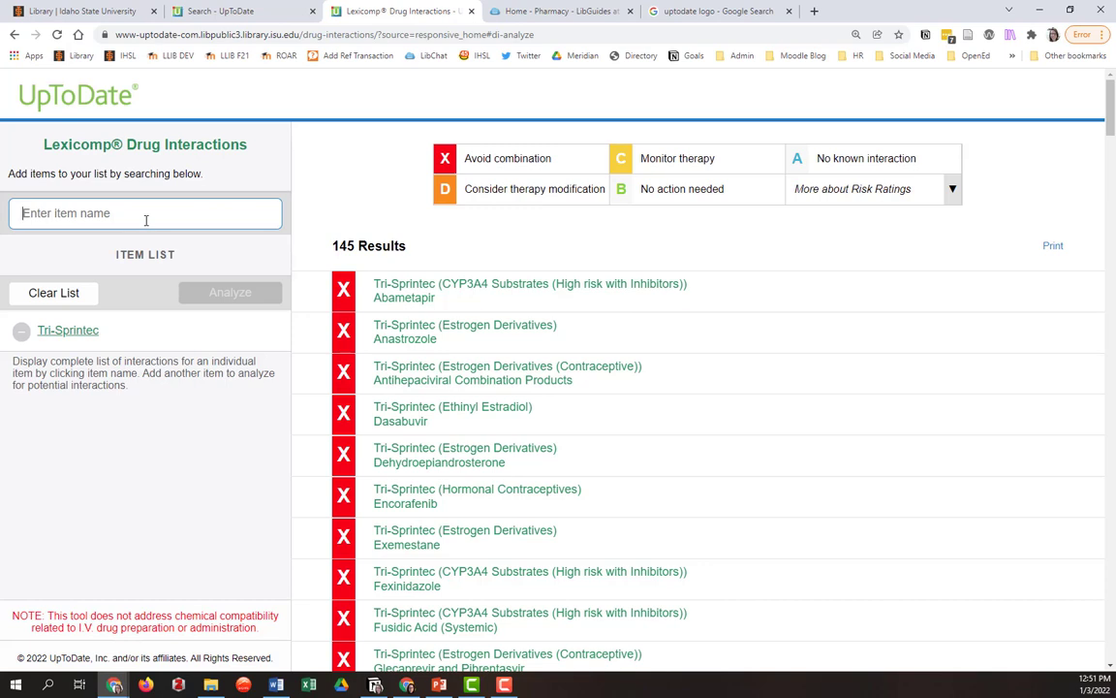
text(st.)
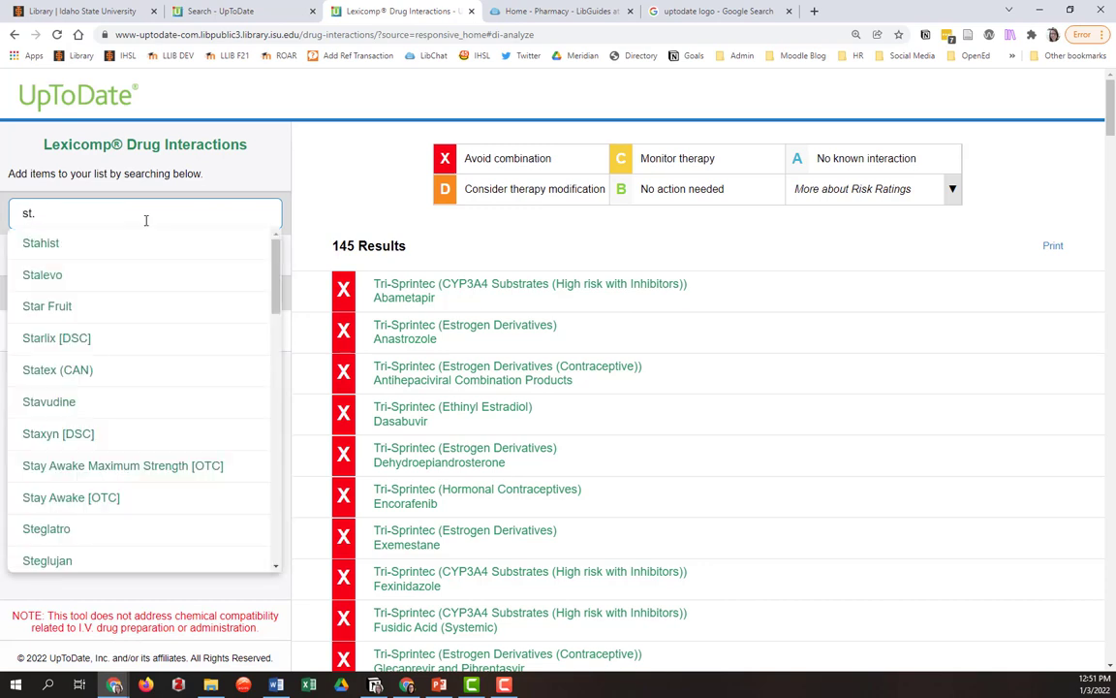
text(john)
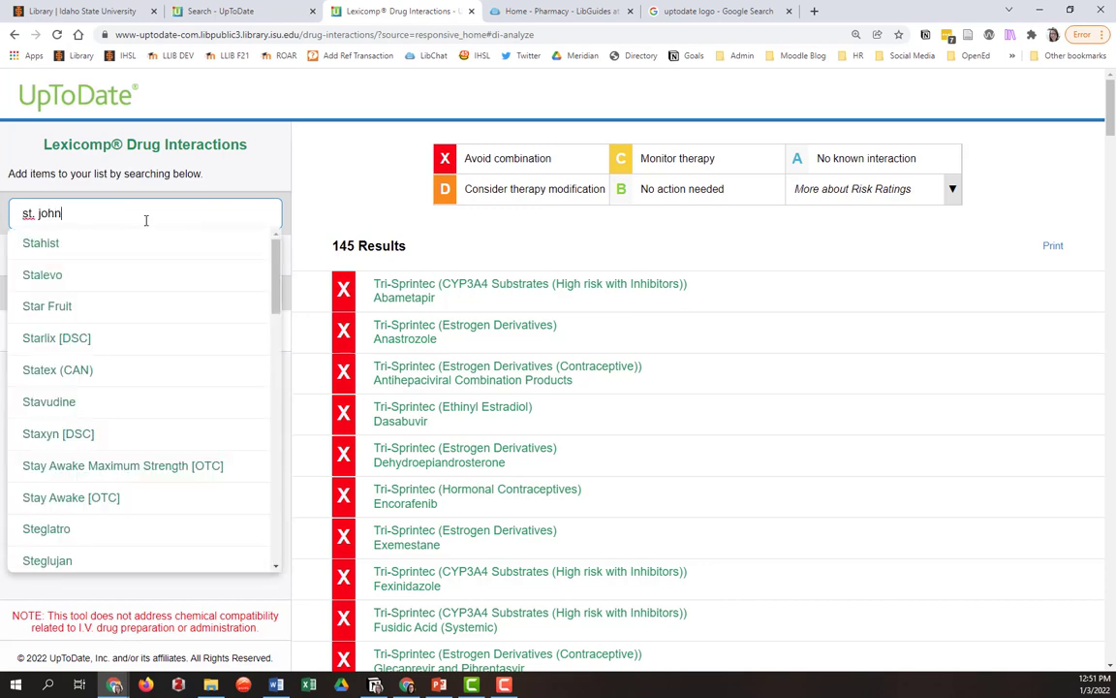
text(john)
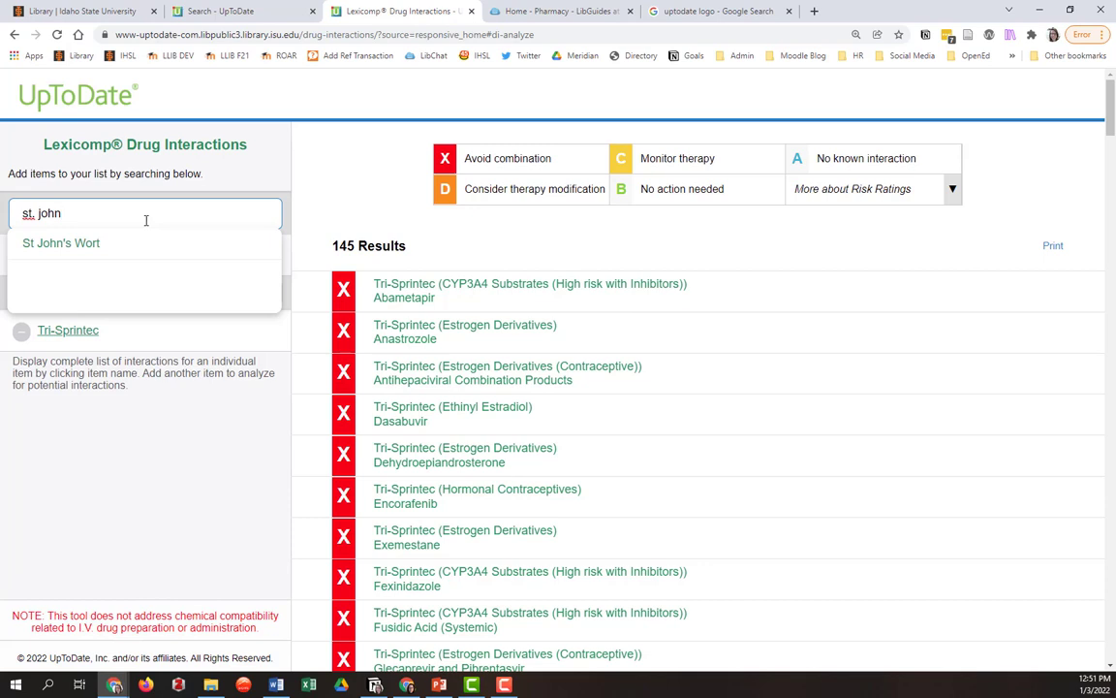
click(60, 243)
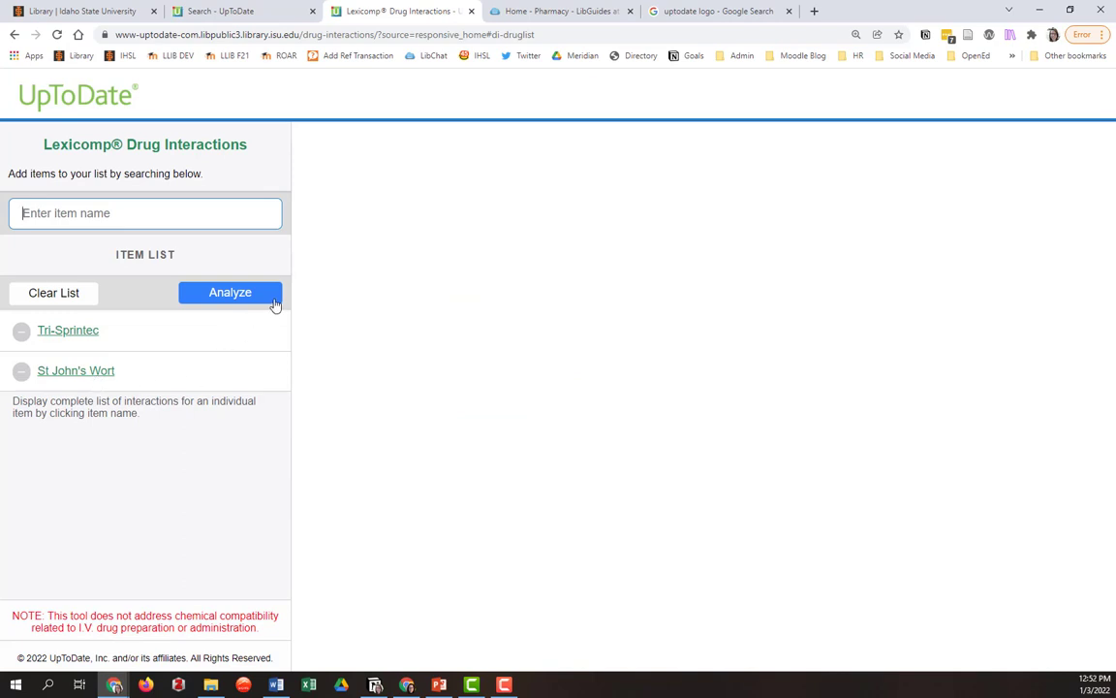
click(229, 292)
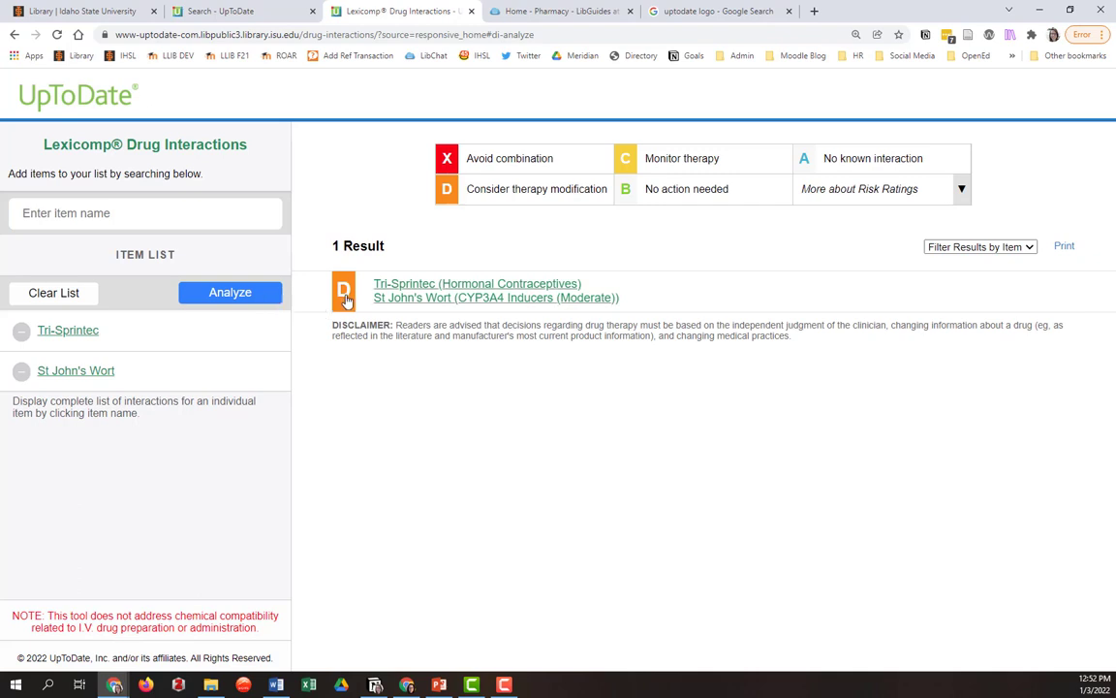
mouse_move(412, 183)
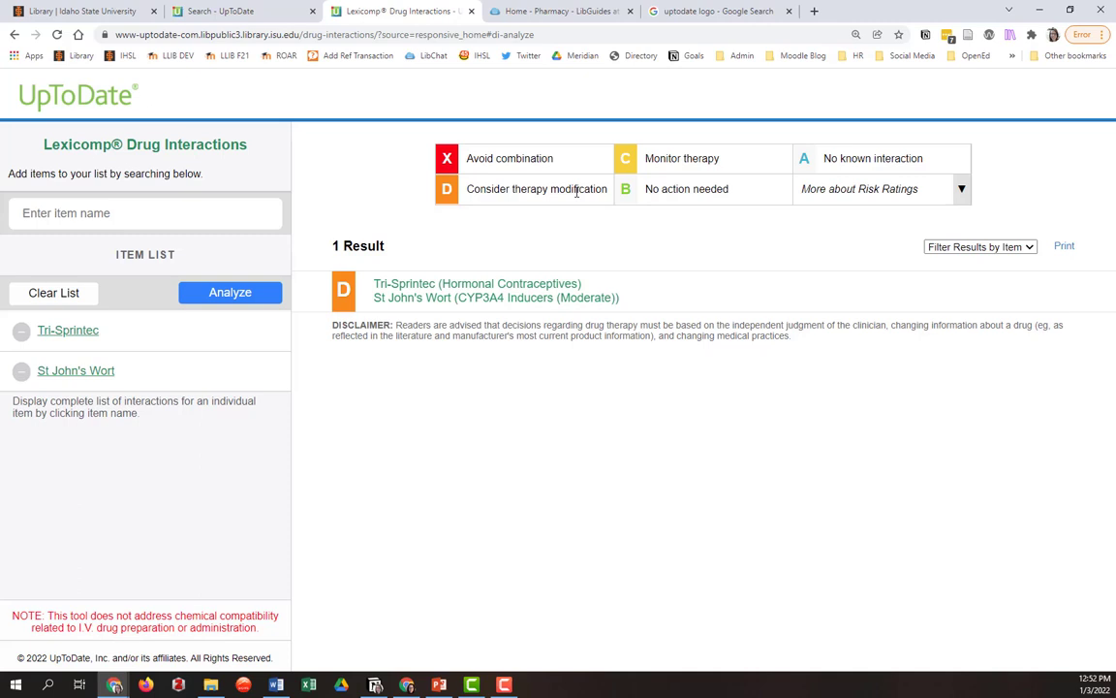
mouse_move(437, 214)
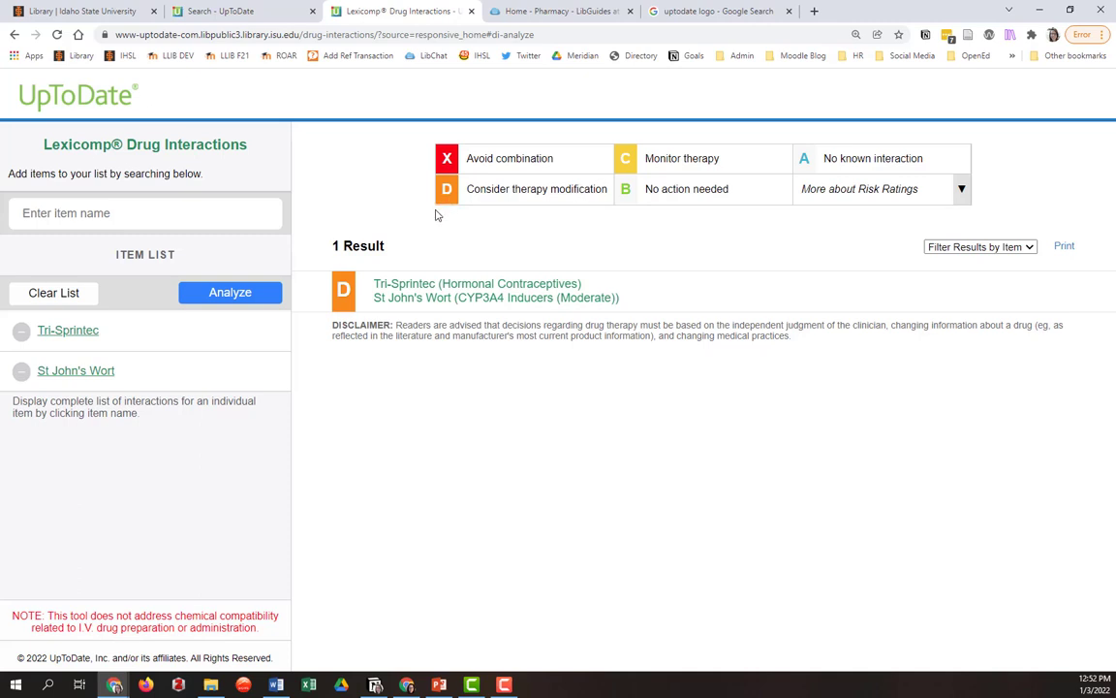
mouse_move(412, 284)
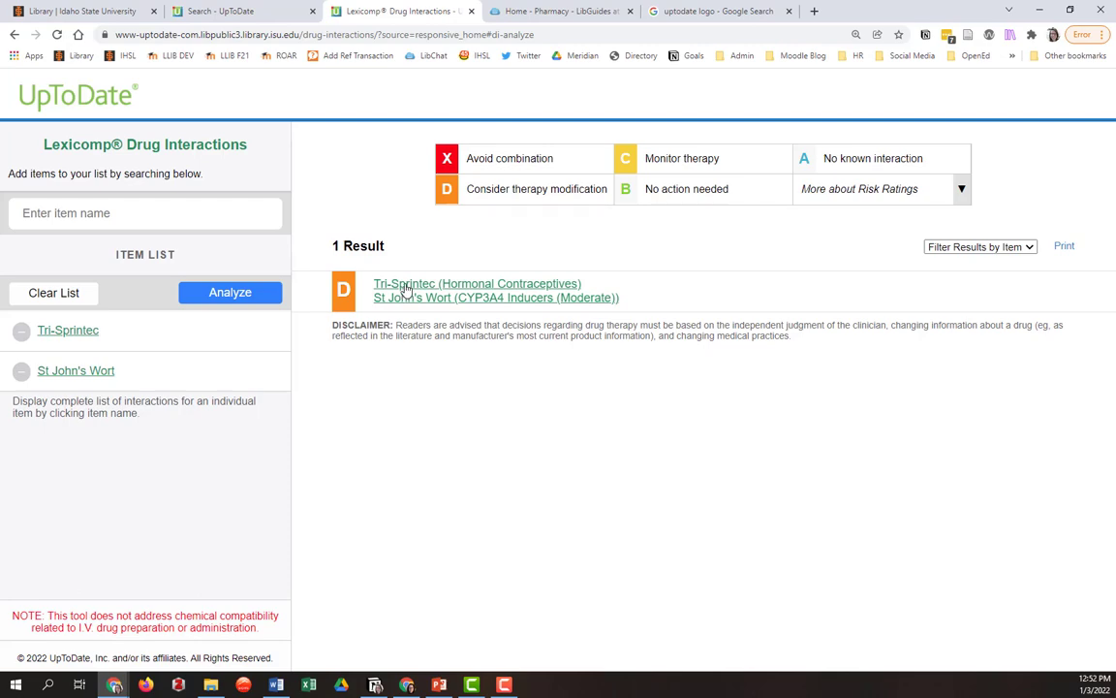
Step: Read the Tri-Sprintec / St John's Wort interaction monograph, then return to the search tab
click(477, 283)
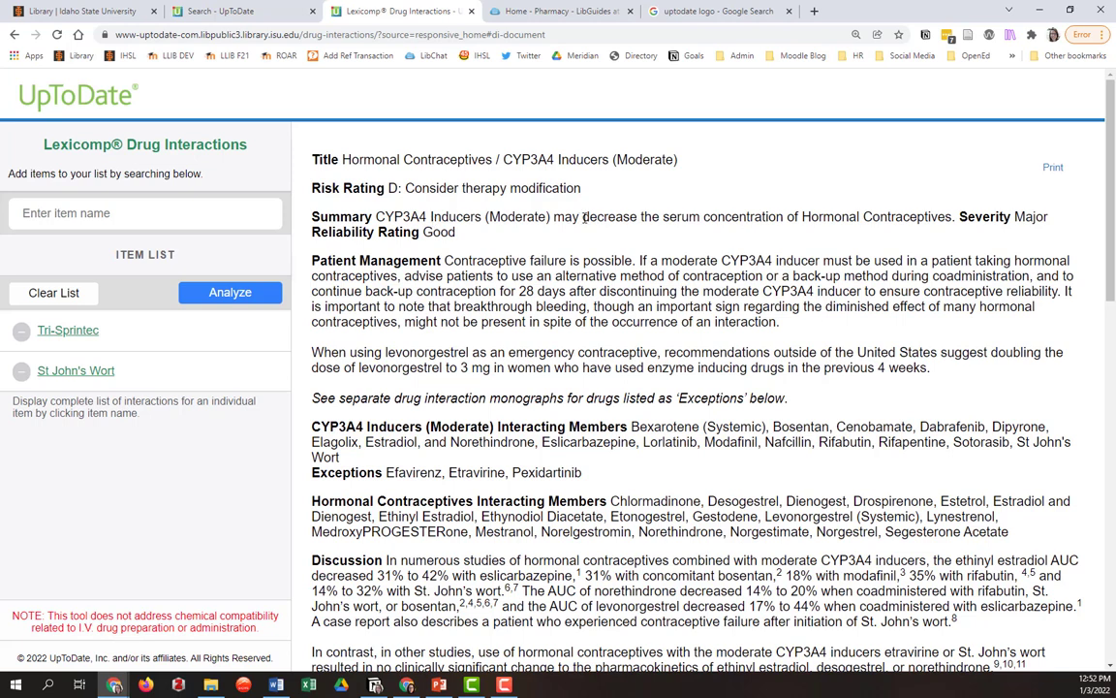
mouse_move(759, 208)
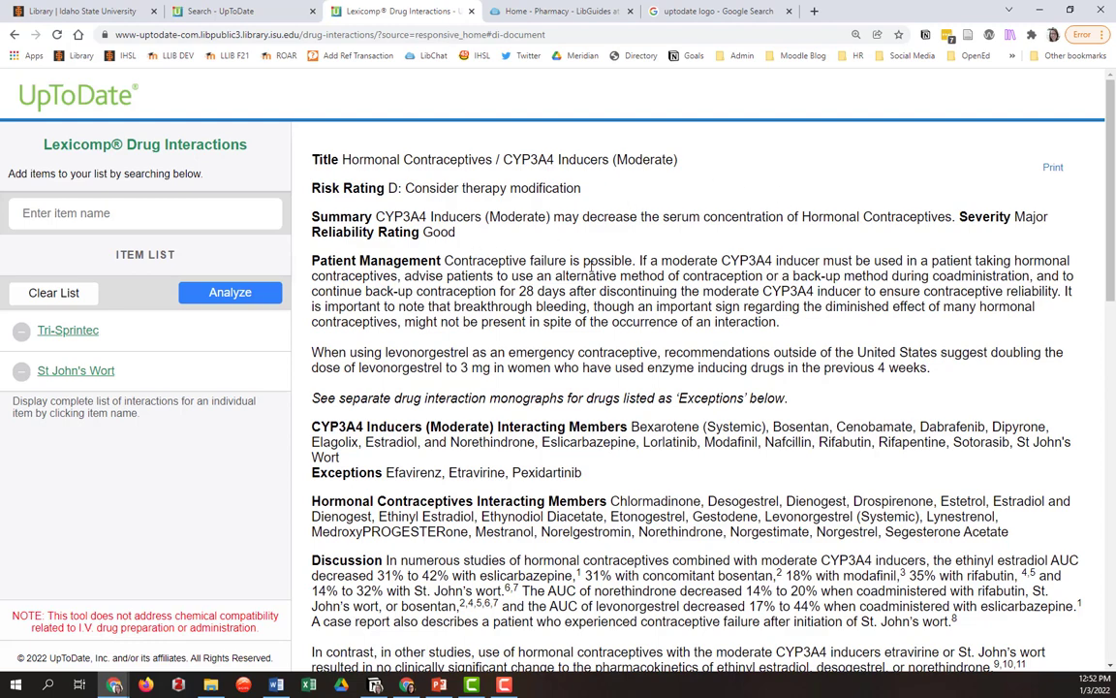
mouse_move(470, 393)
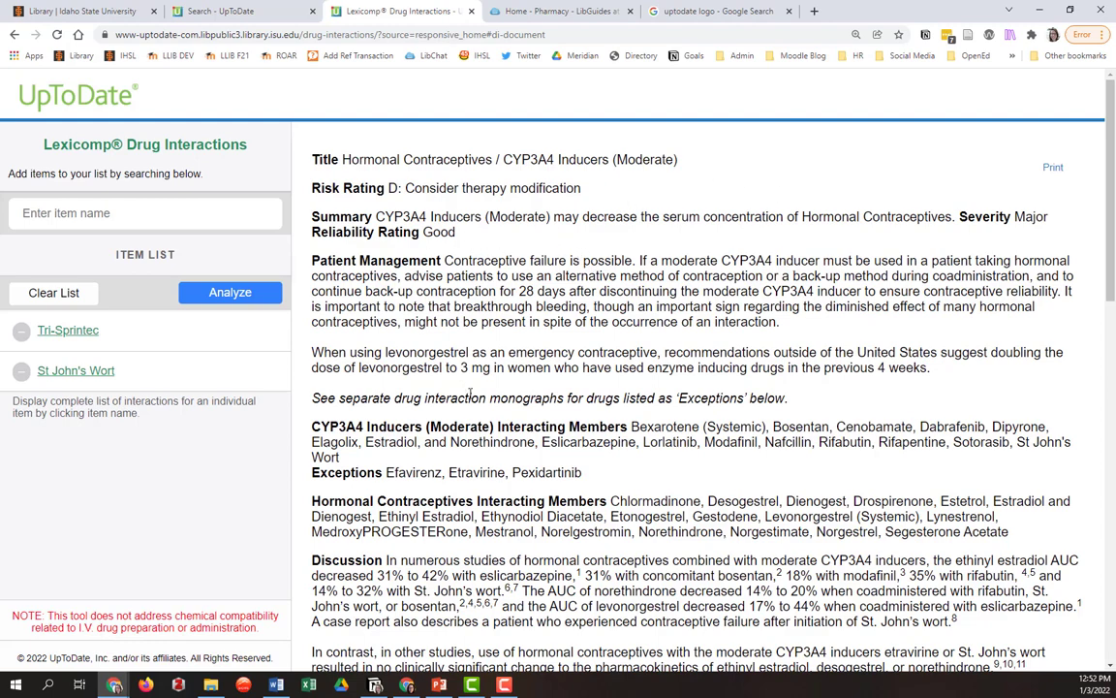
scroll(down, 3)
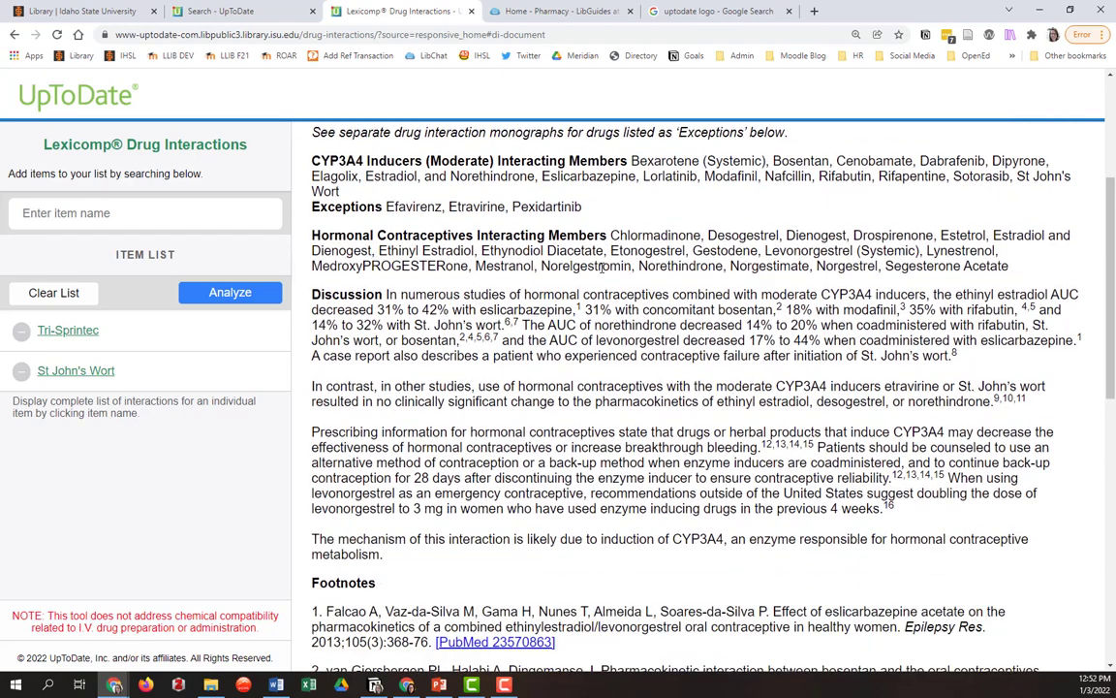
scroll(down, 3)
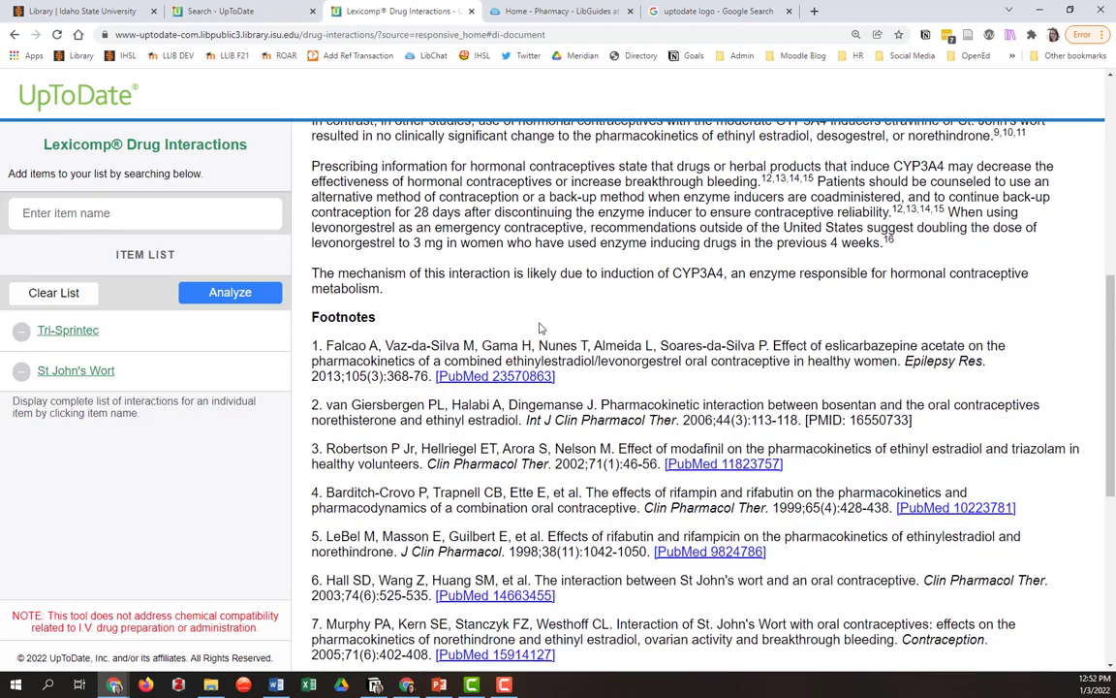
scroll(down, 3)
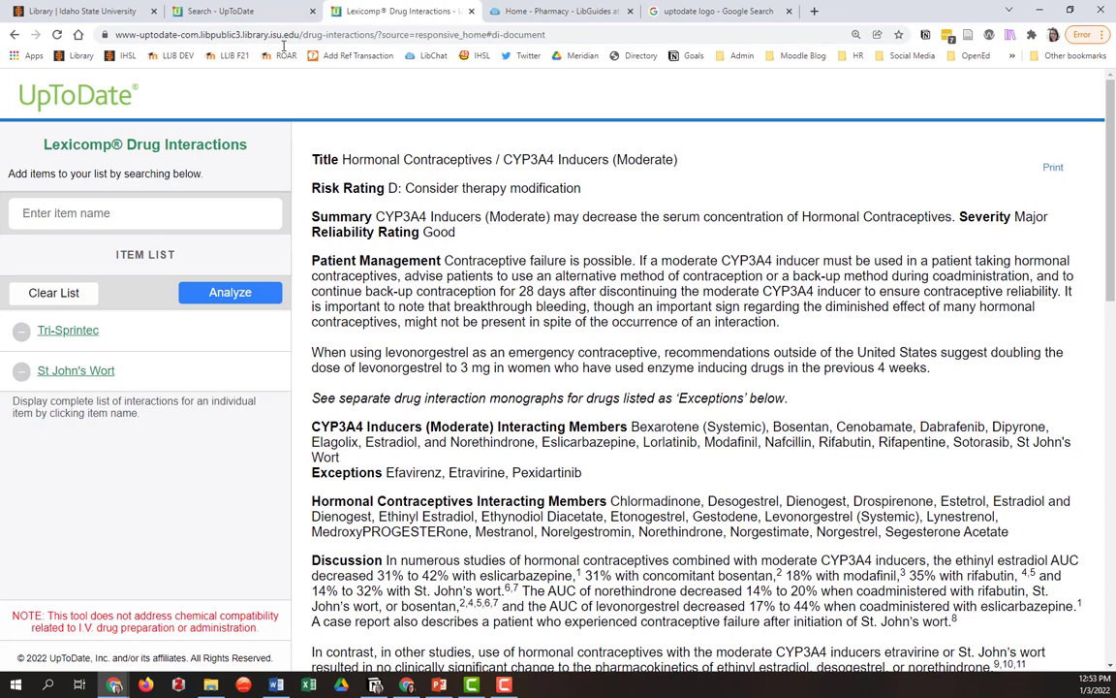
click(213, 11)
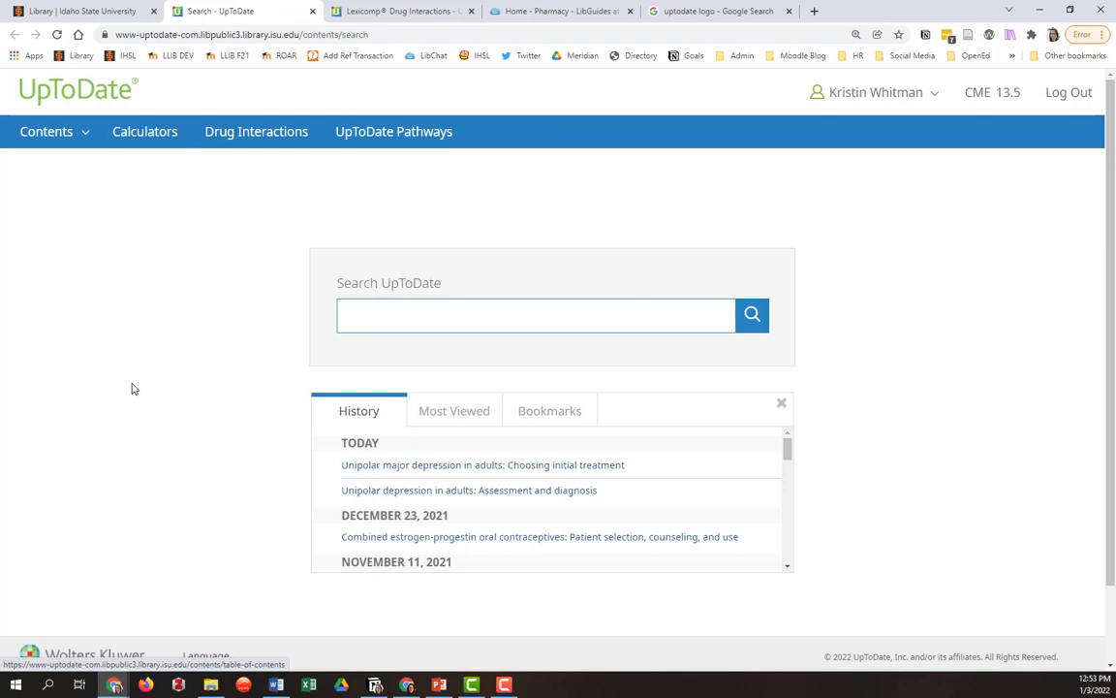
mouse_move(350, 367)
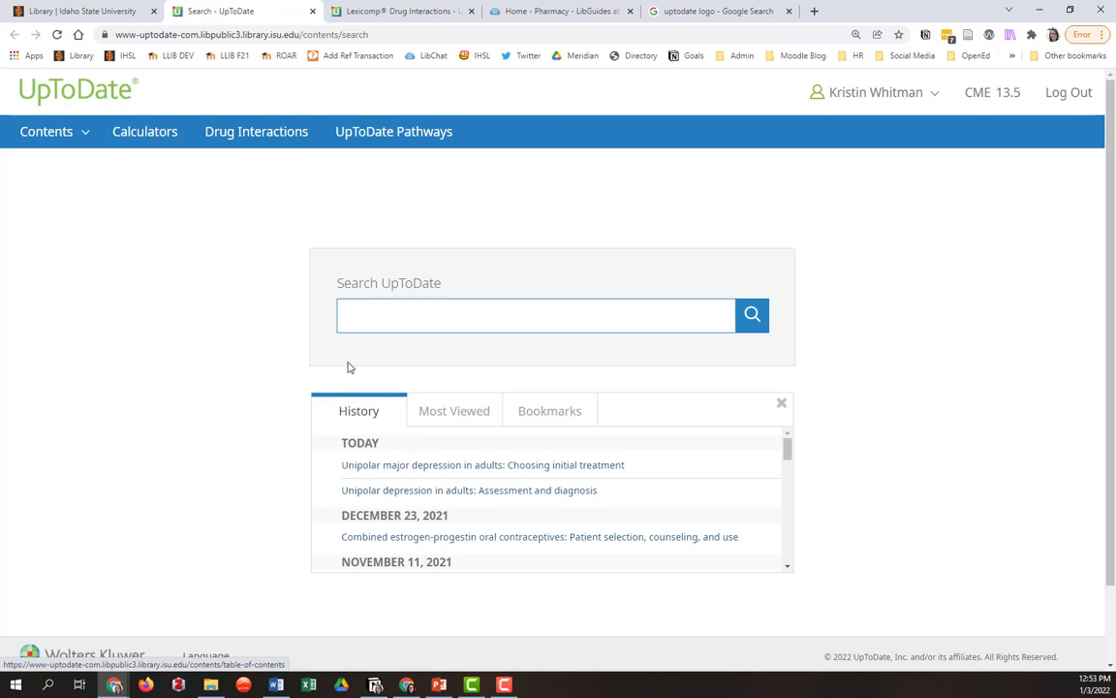
Step: Search UpToDate for 'depression' to list matching topics
click(536, 315)
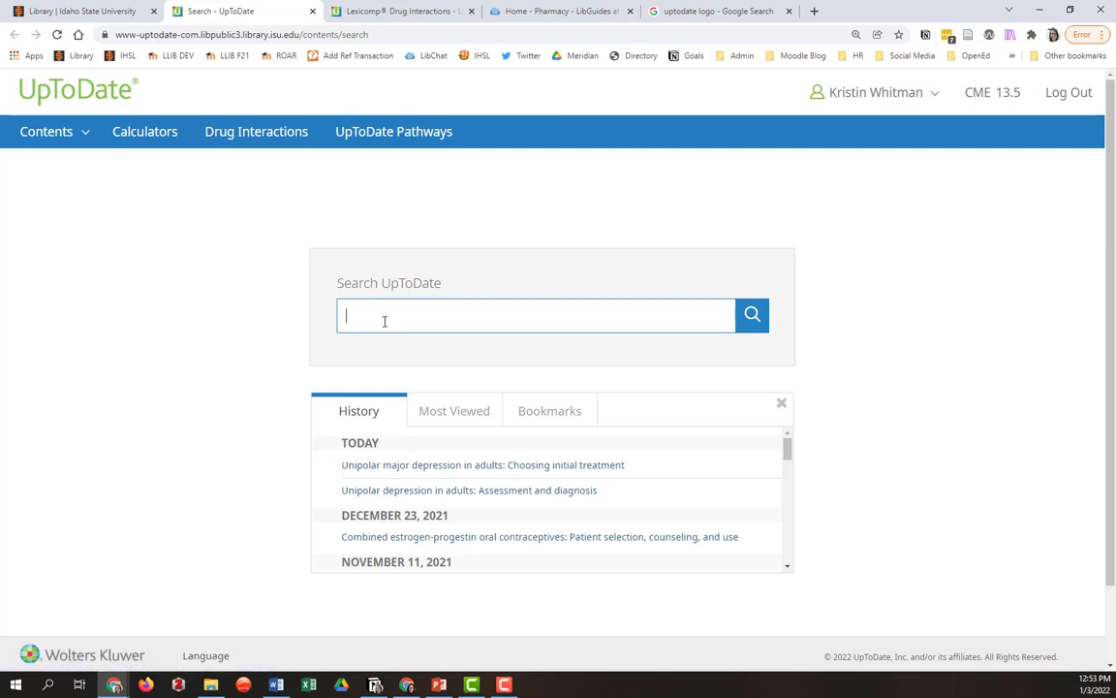
text(depression)
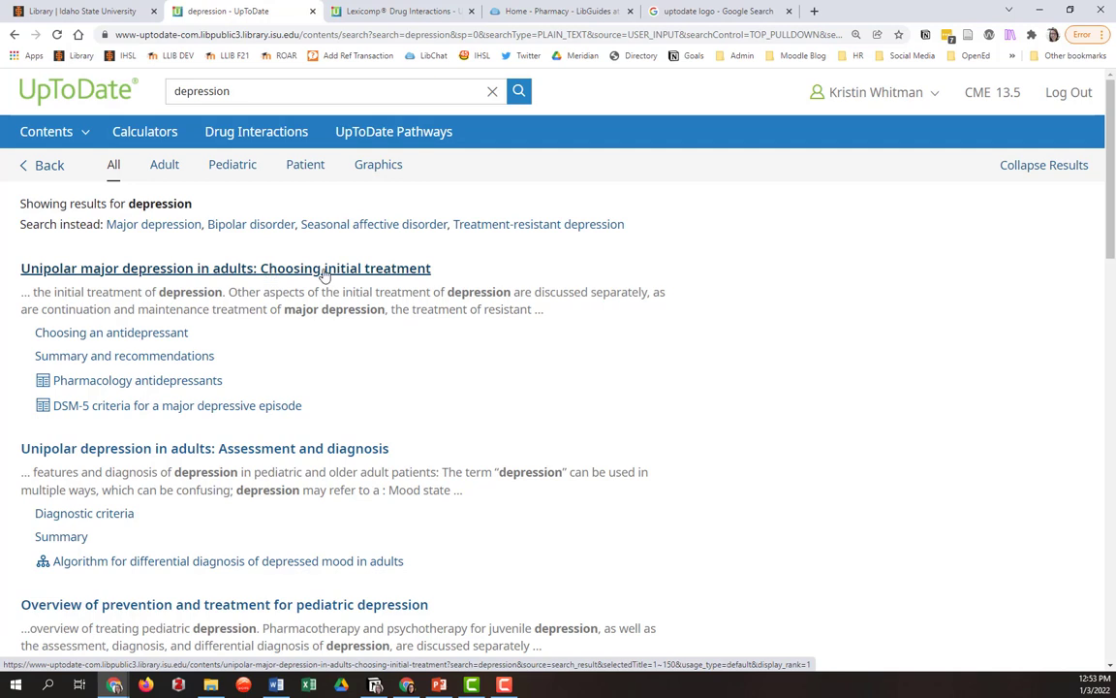
mouse_move(376, 270)
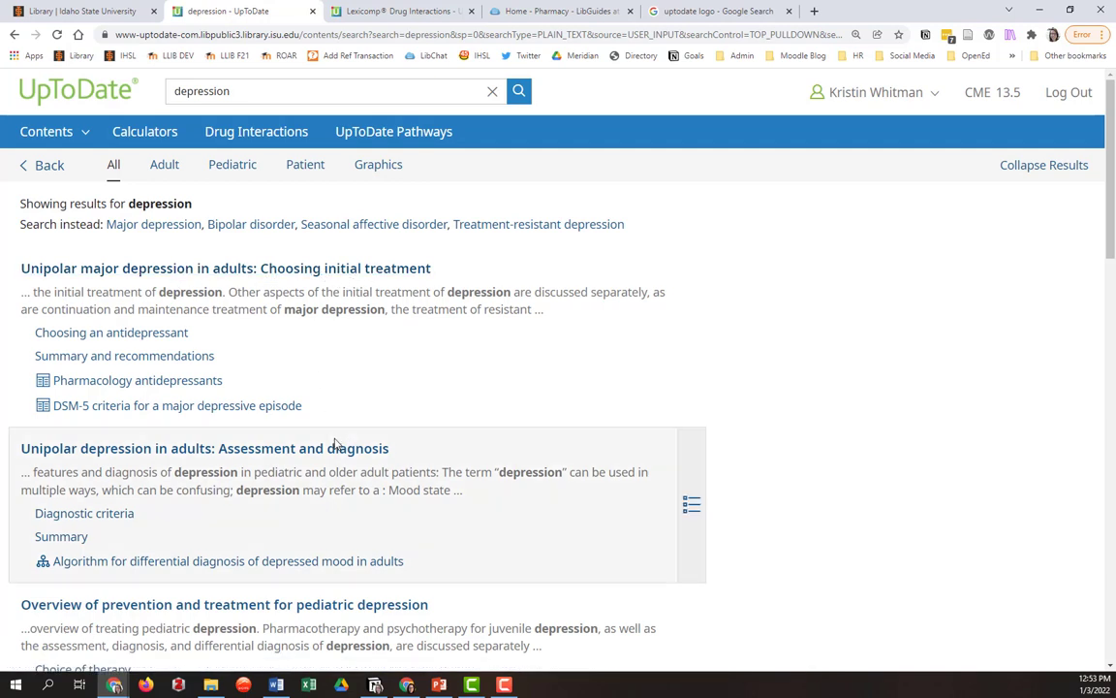
mouse_move(204, 448)
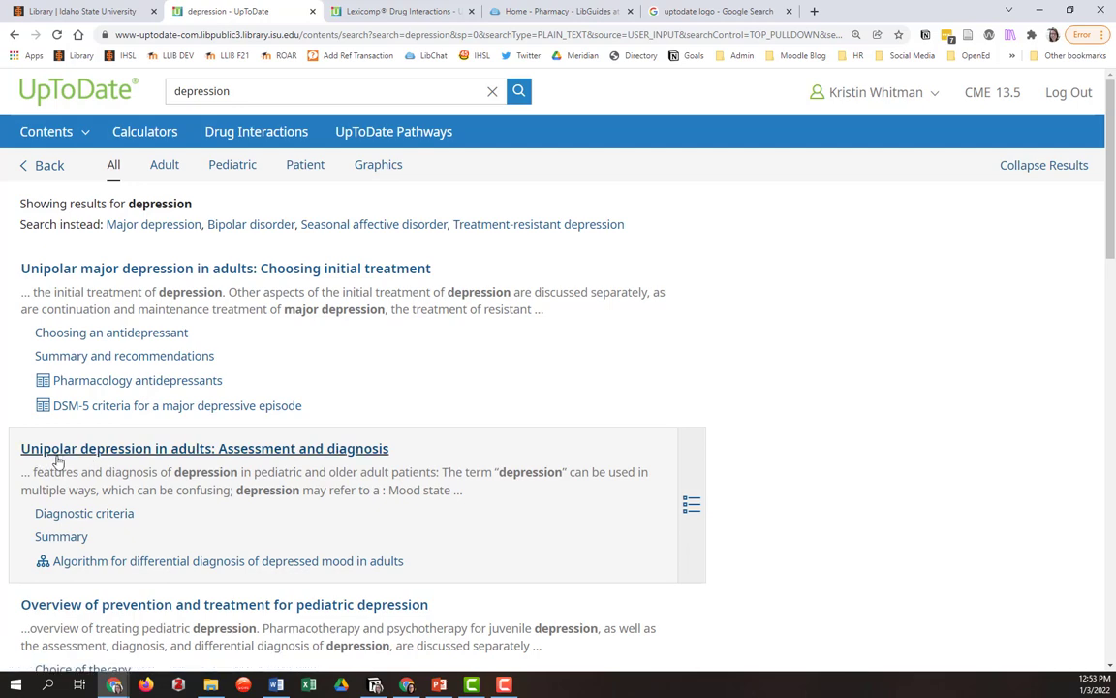
mouse_move(169, 461)
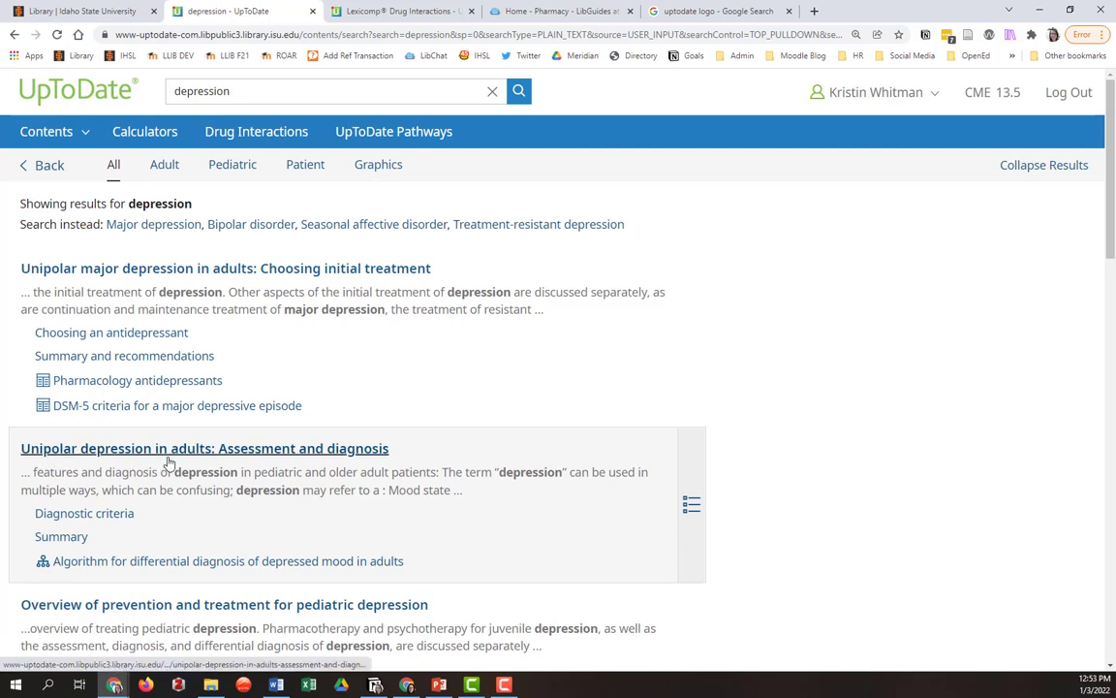
Step: Open the unipolar depression assessment topic and scroll from History of present illness to Social history
click(205, 447)
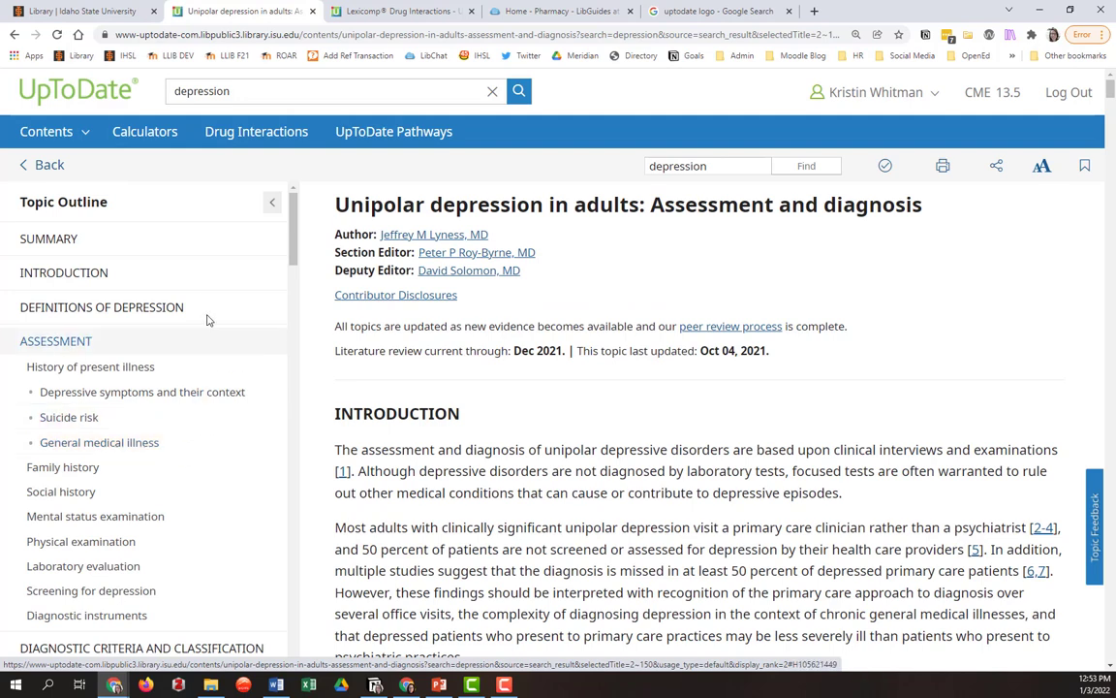
mouse_move(150, 256)
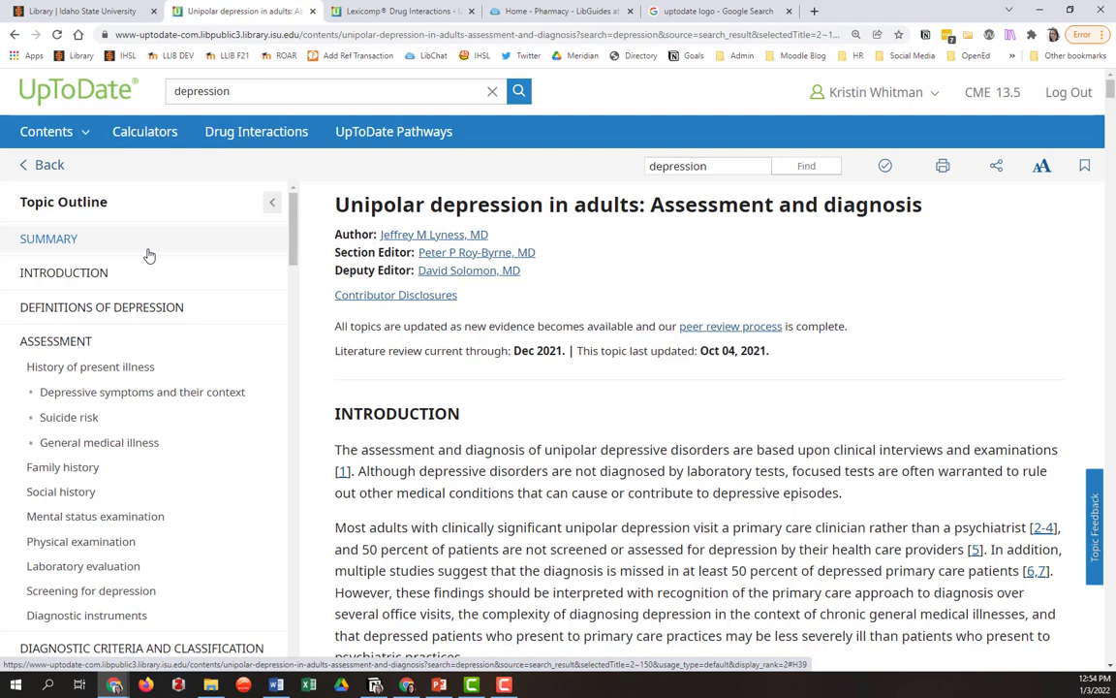
mouse_move(119, 325)
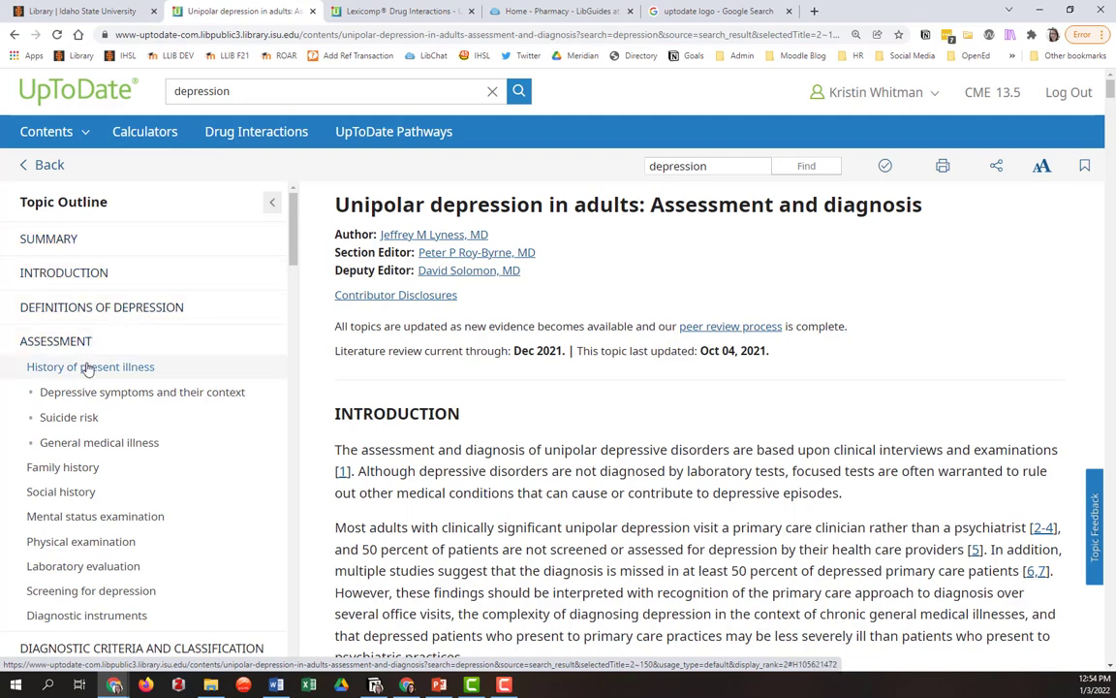
click(90, 367)
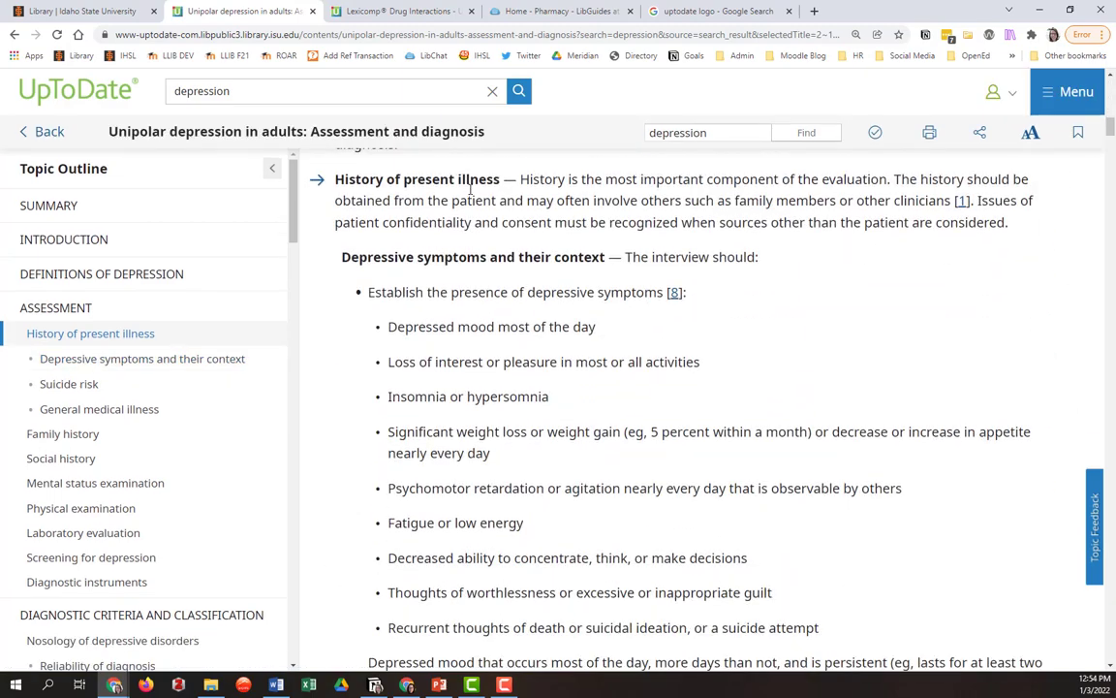
scroll(down, 3)
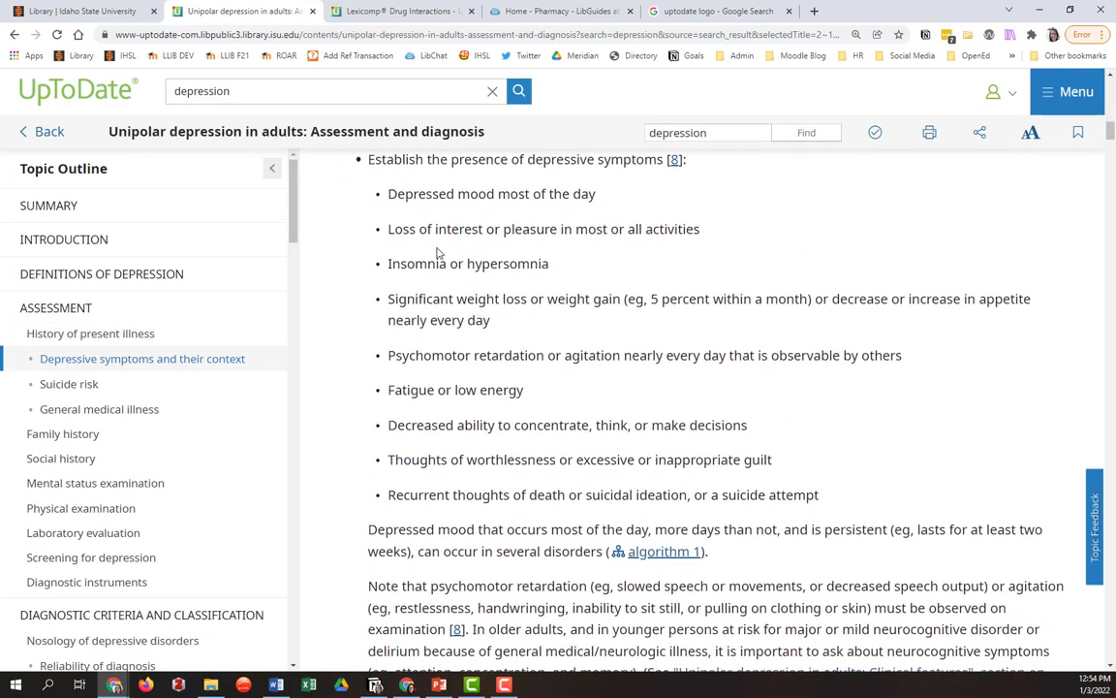
scroll(down, 3)
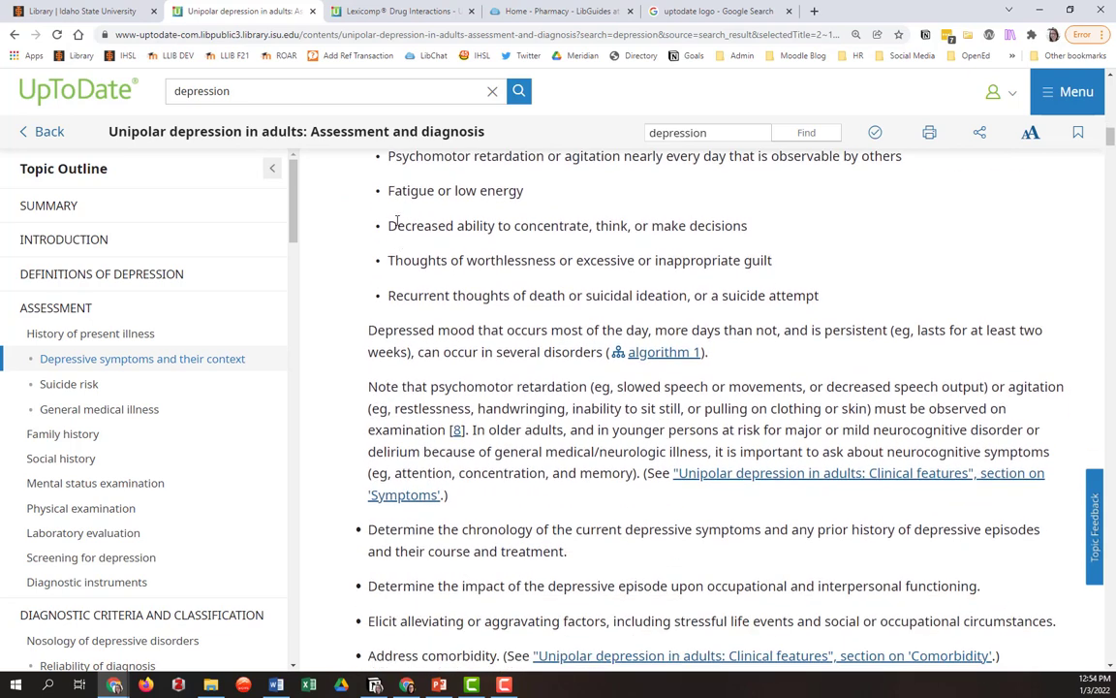
scroll(down, 3)
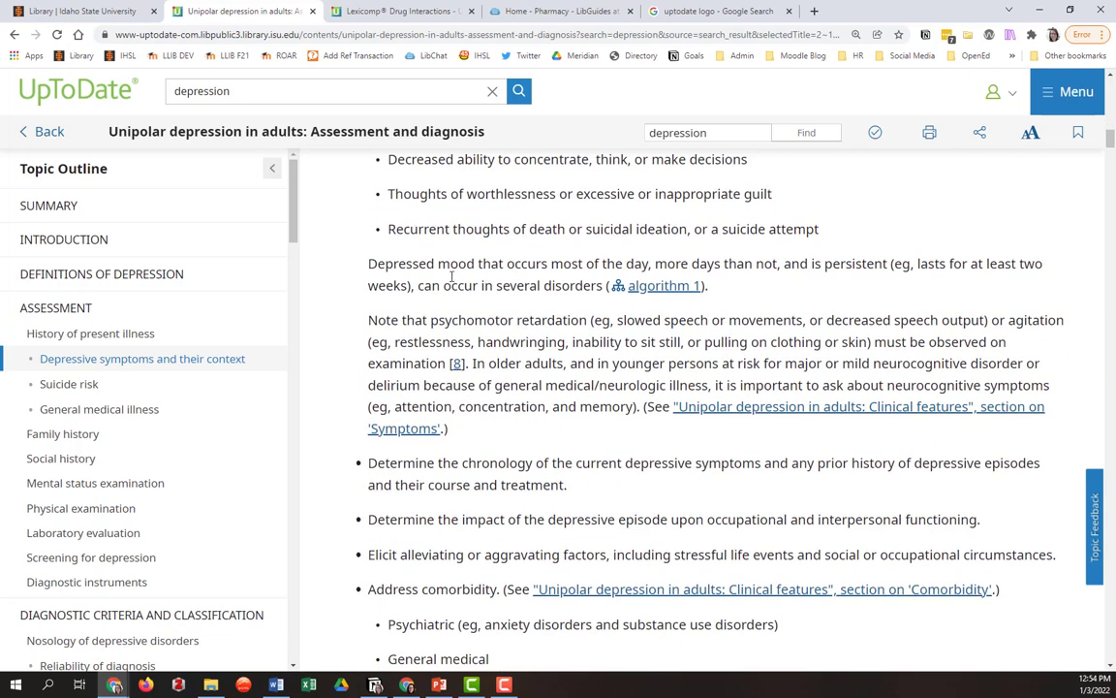
scroll(down, 3)
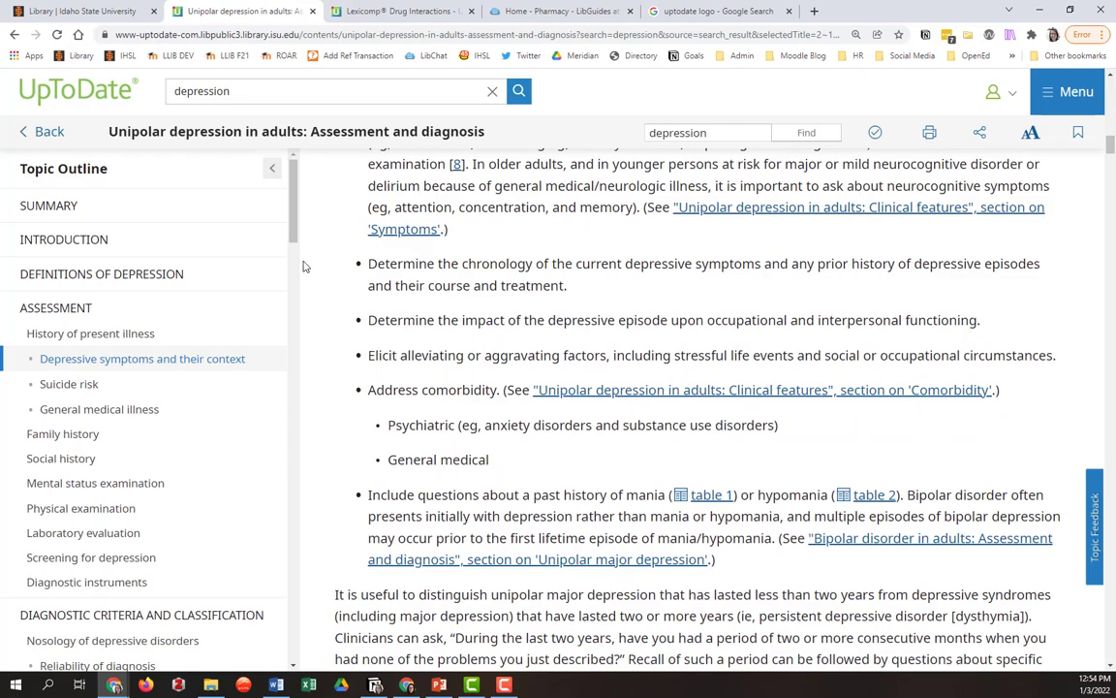
mouse_move(99, 408)
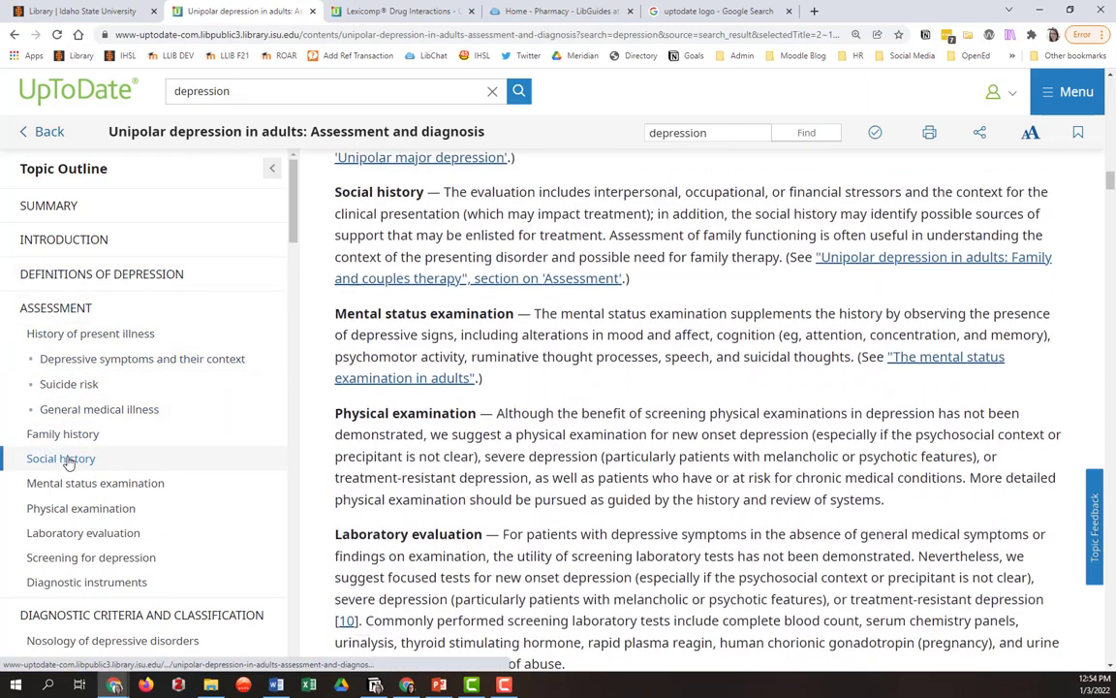
scroll(down, 3)
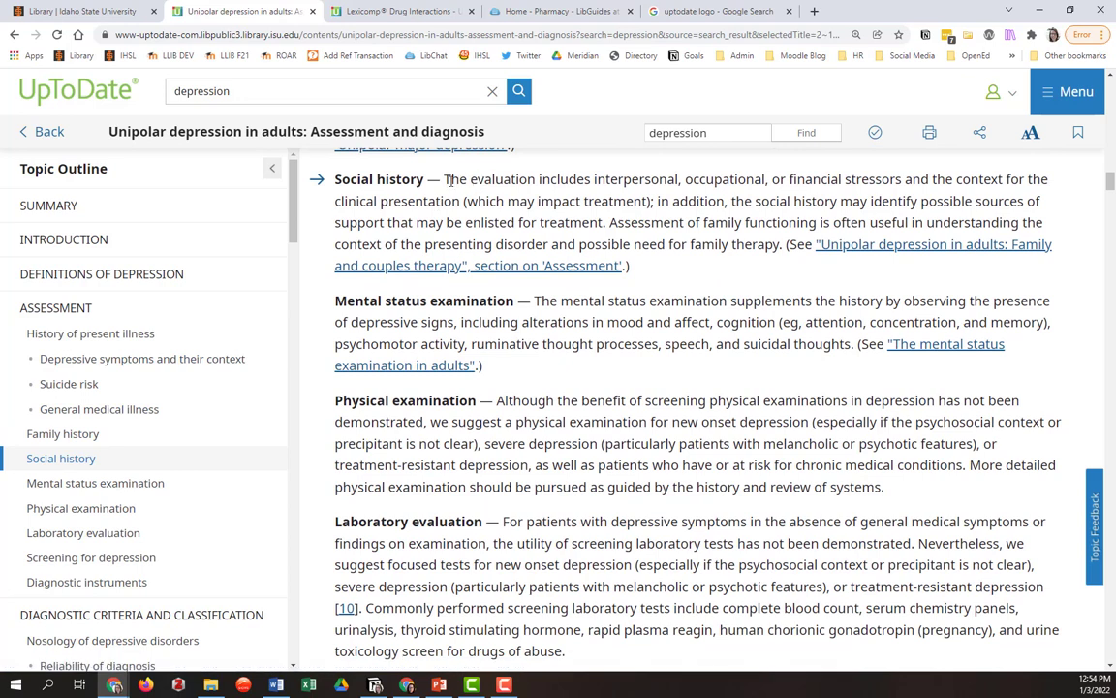
mouse_move(779, 178)
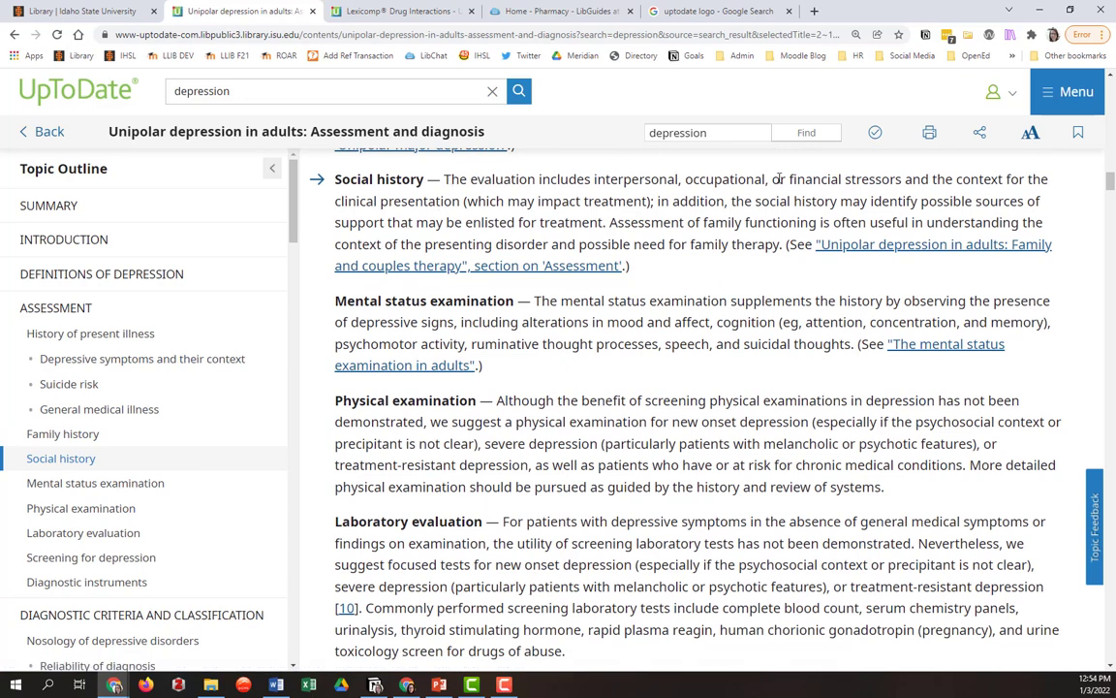
mouse_move(918, 178)
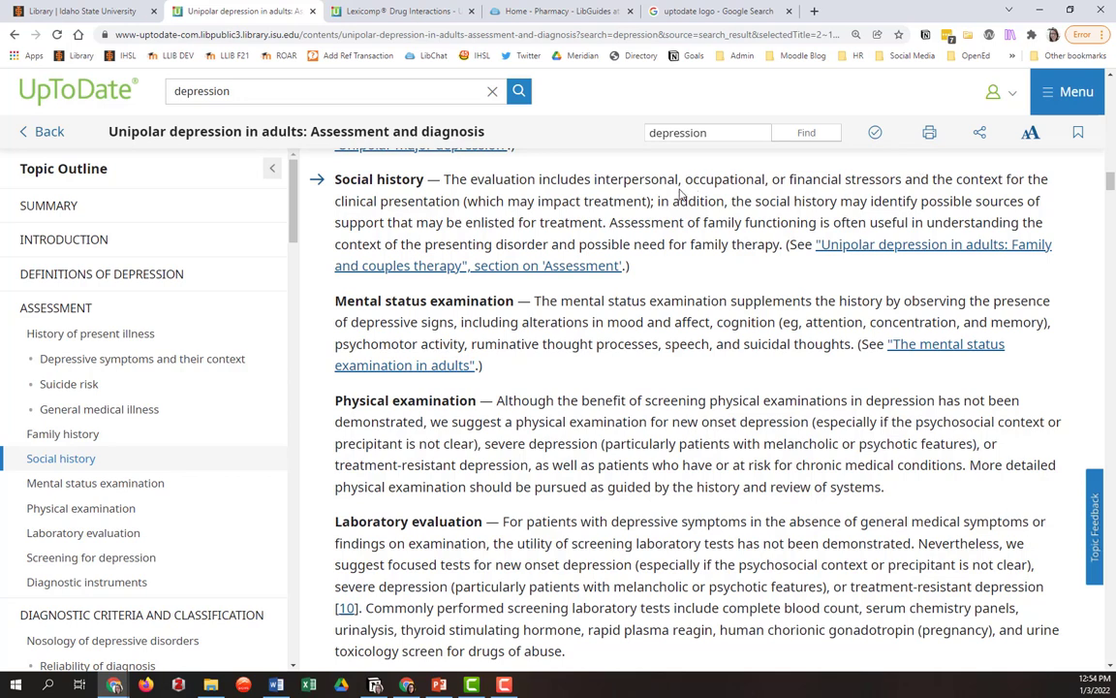
mouse_move(464, 183)
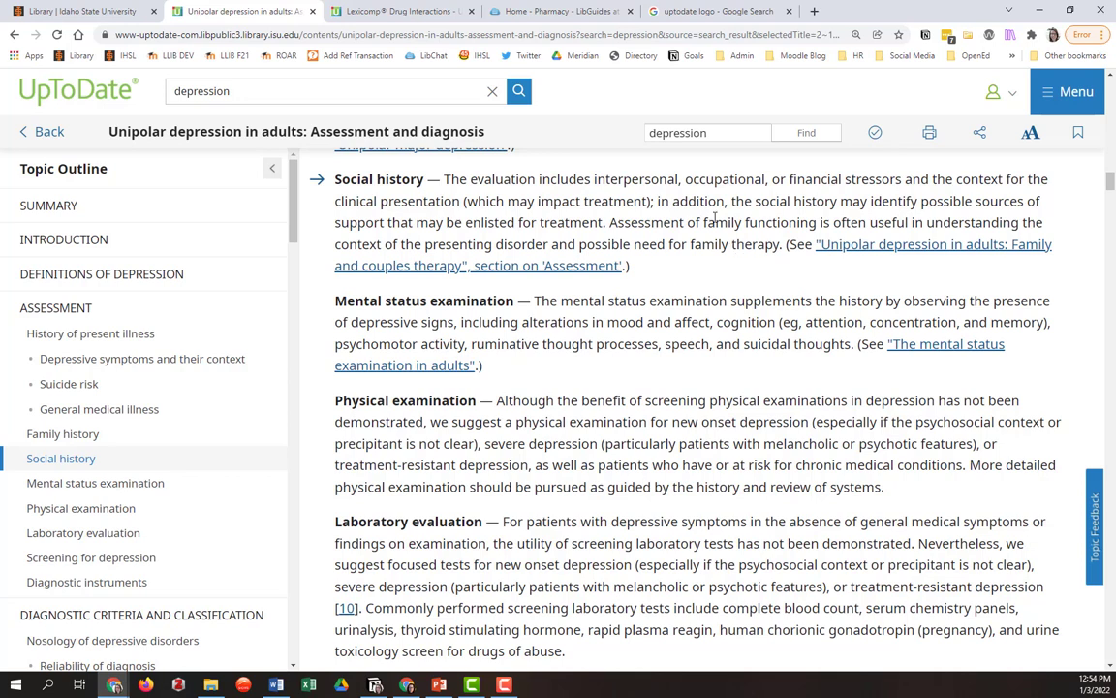
mouse_move(548, 197)
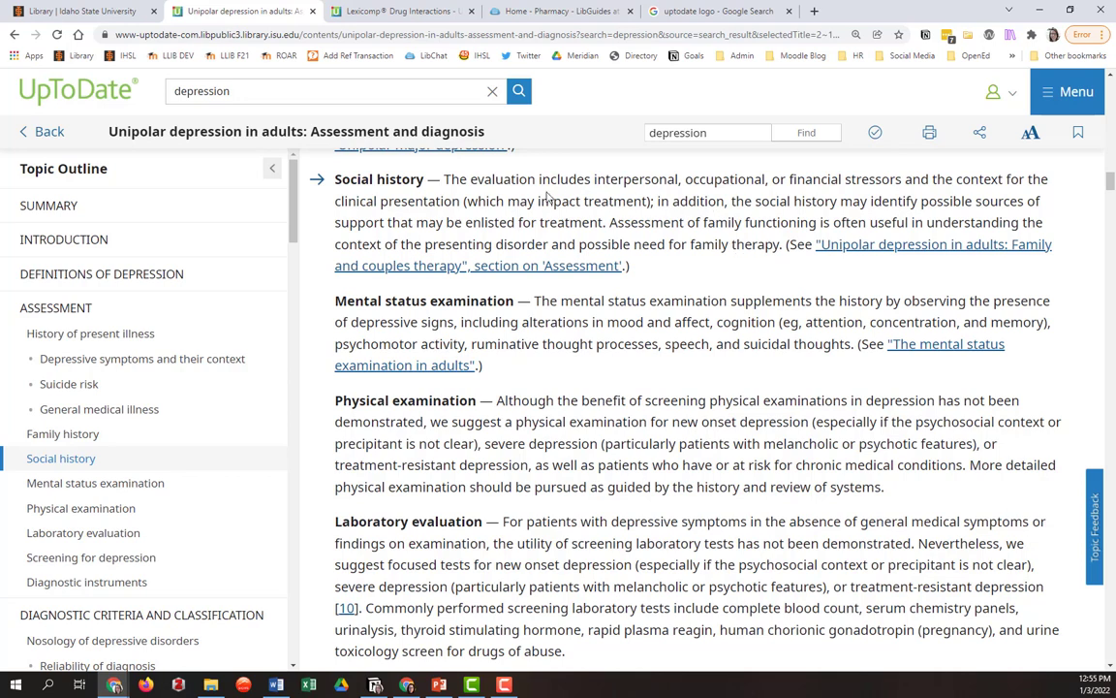
mouse_move(284, 356)
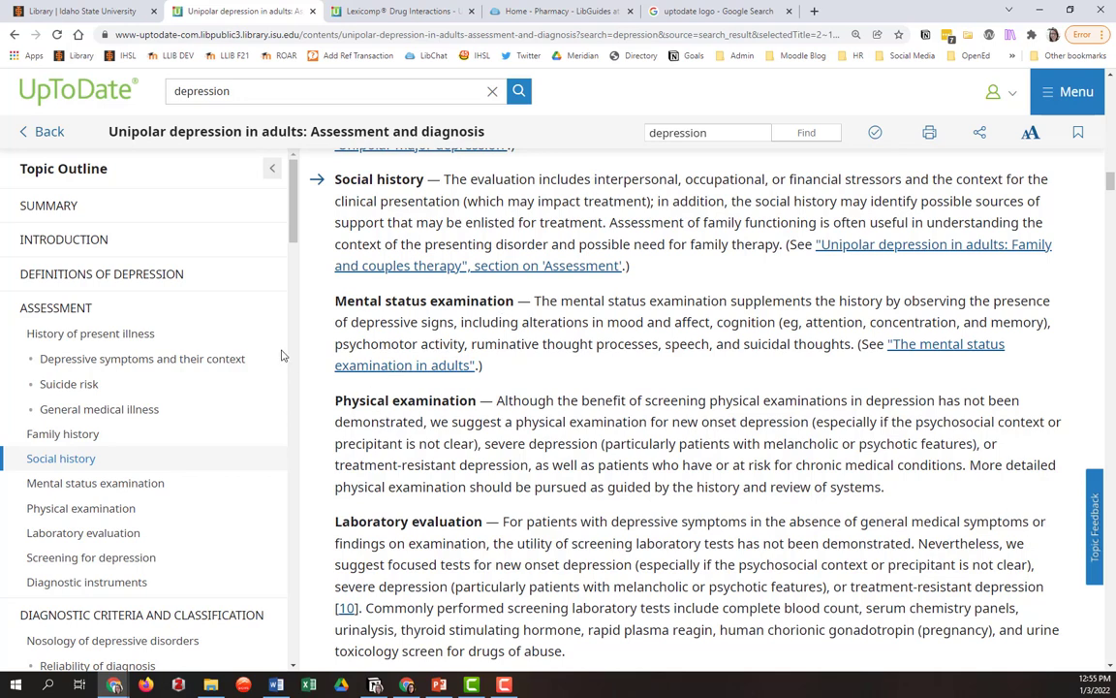
mouse_move(142, 359)
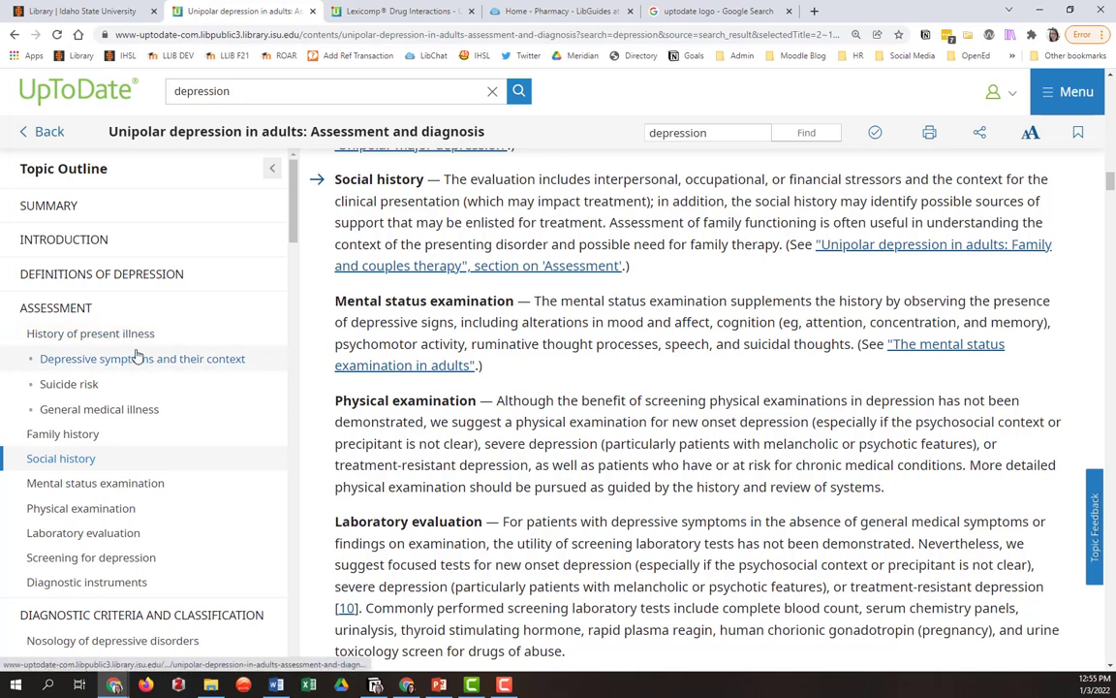
Step: Scroll the Topic Outline and jump to the Society guideline links section
scroll(down, 3)
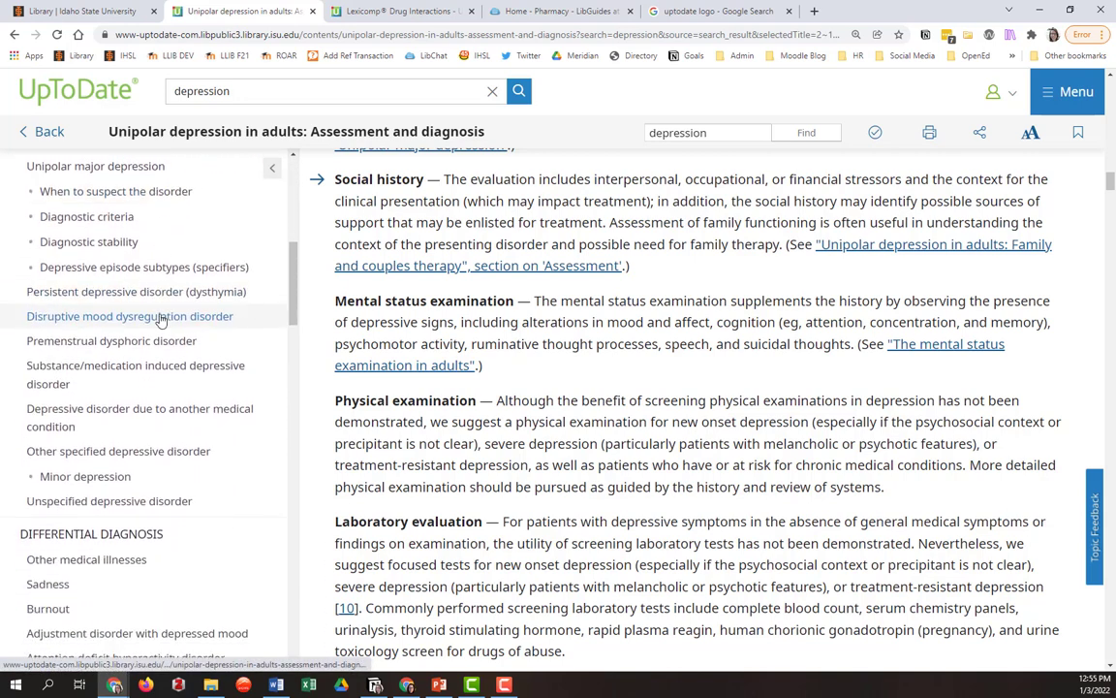
scroll(down, 3)
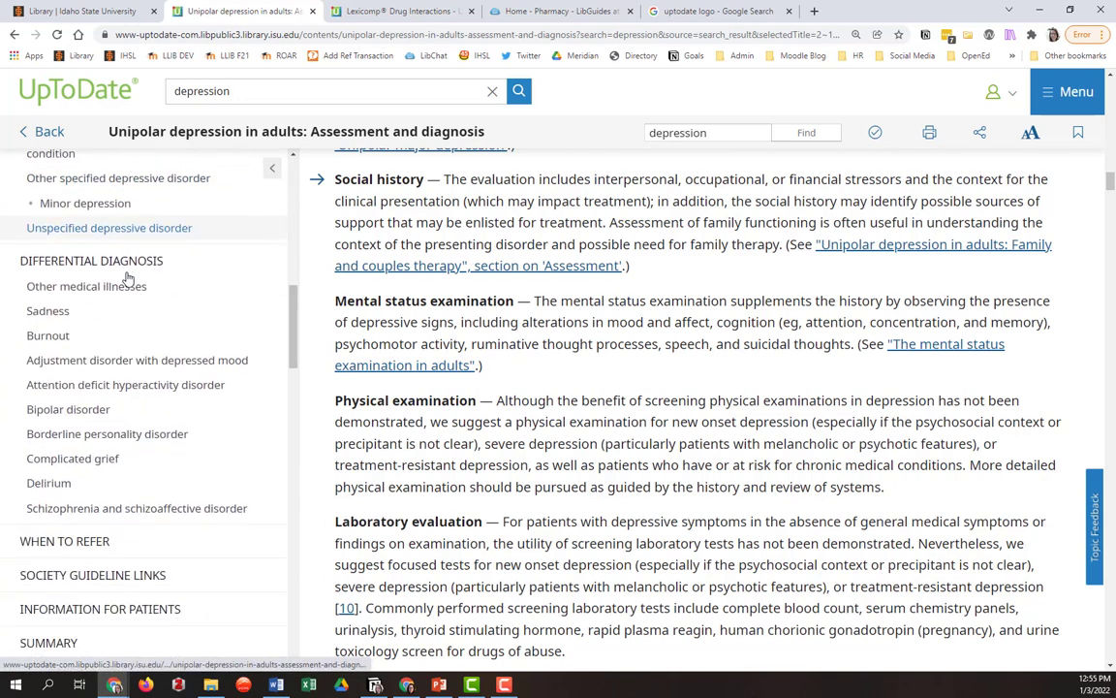
scroll(down, 3)
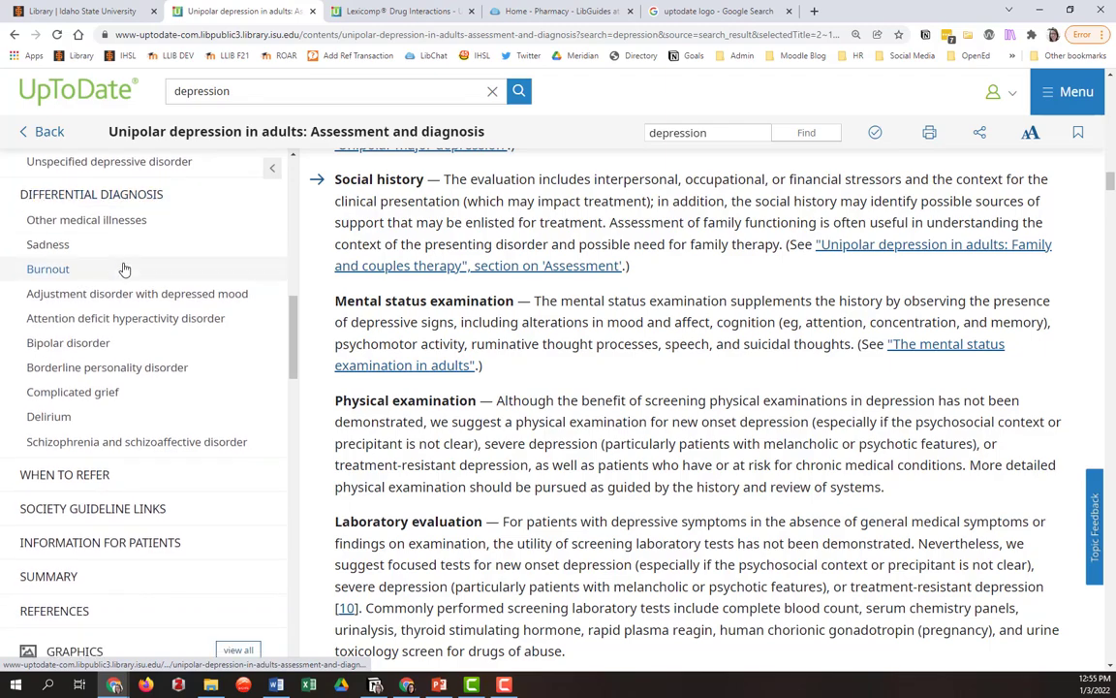
scroll(down, 3)
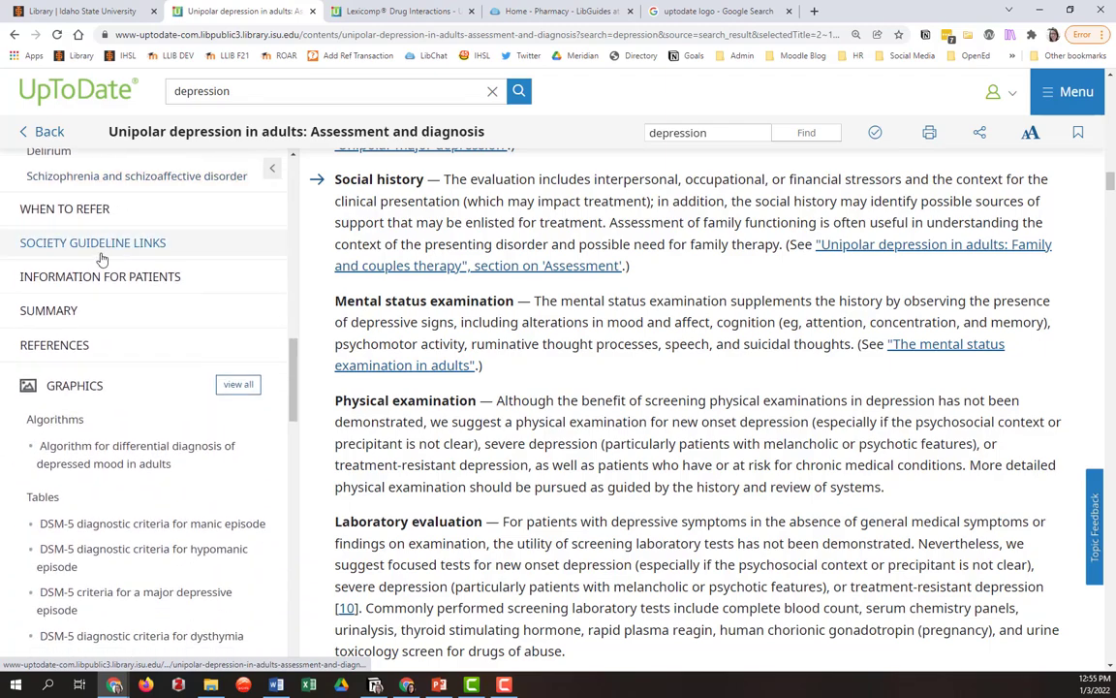
click(93, 242)
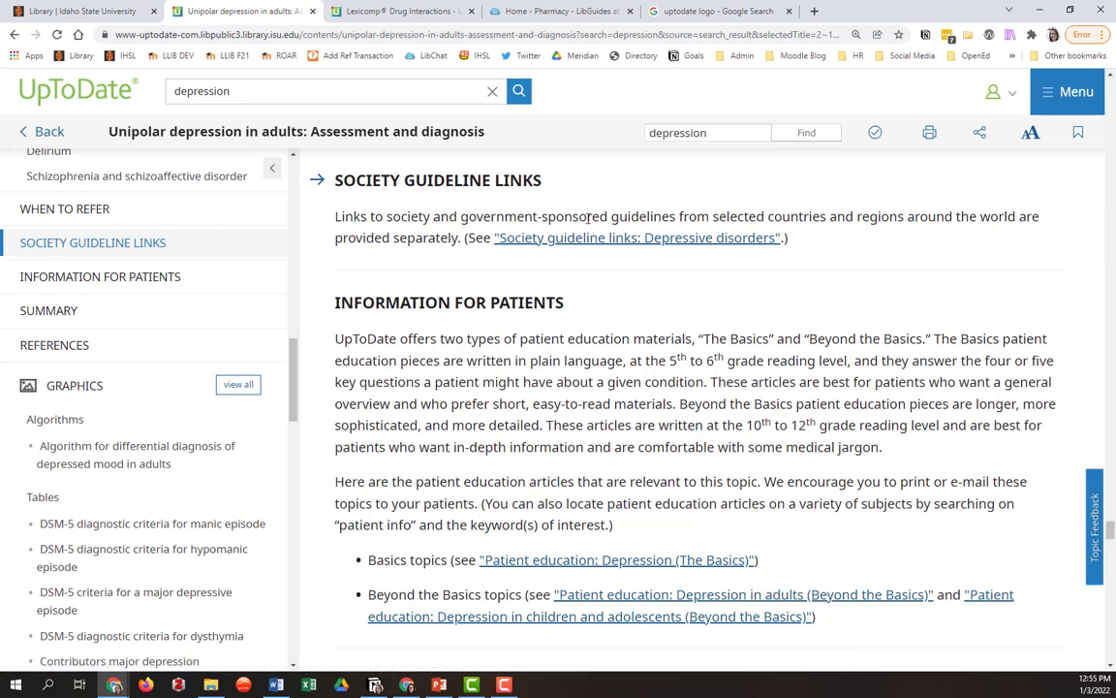
mouse_move(196, 237)
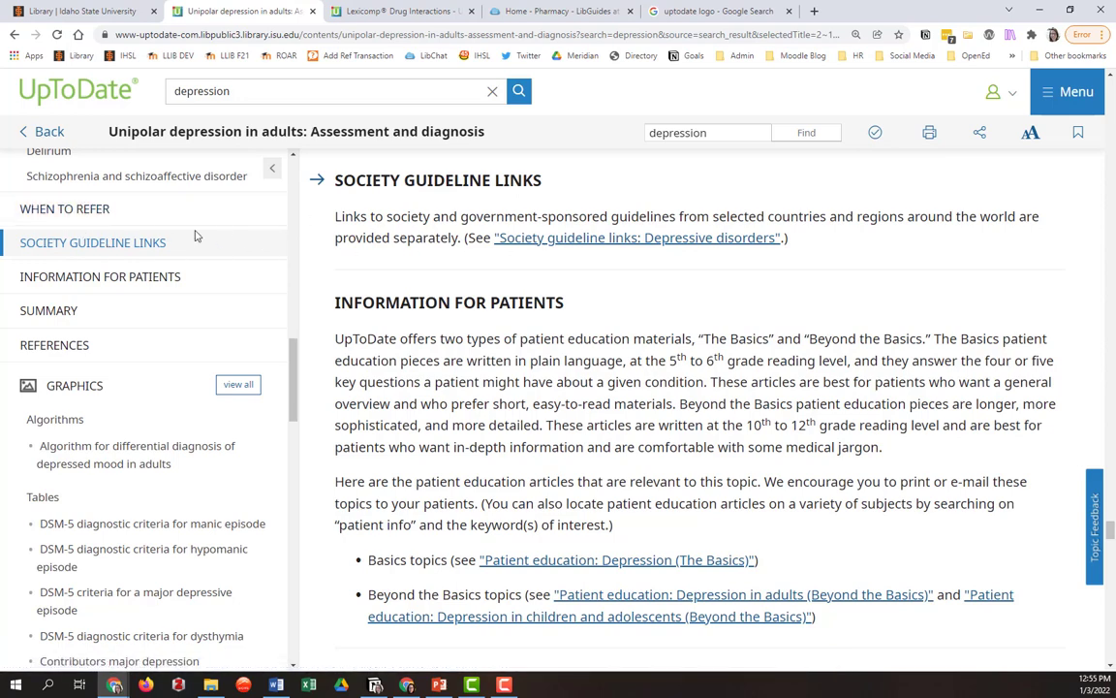
Step: Scroll down through the topic's references list
scroll(down, 3)
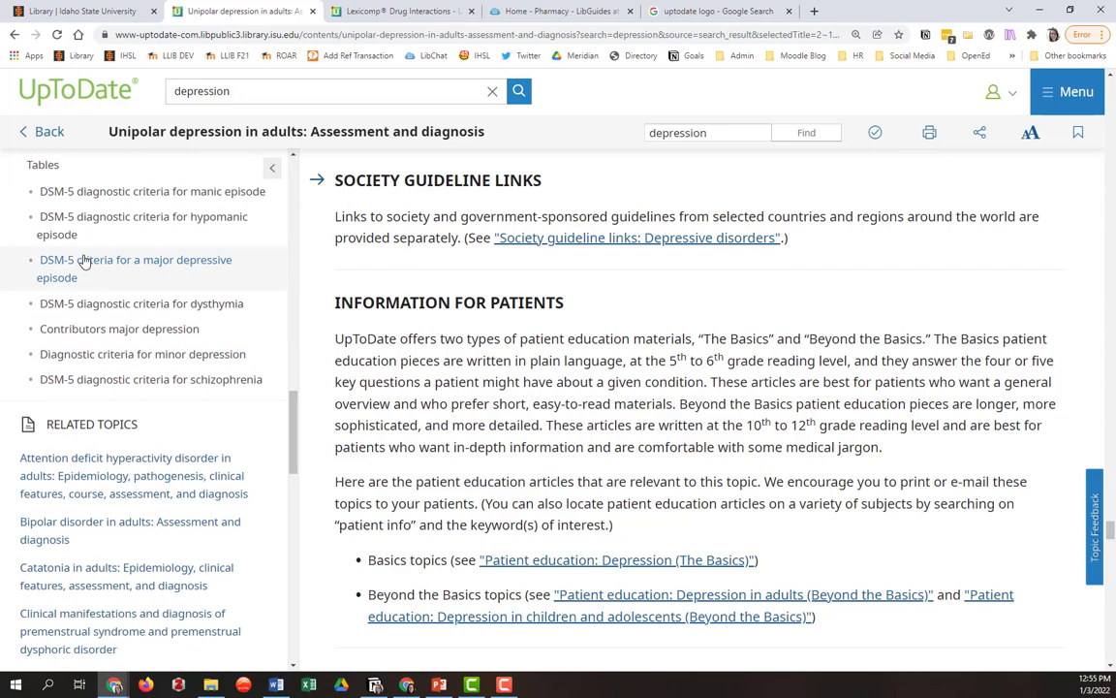
scroll(down, 3)
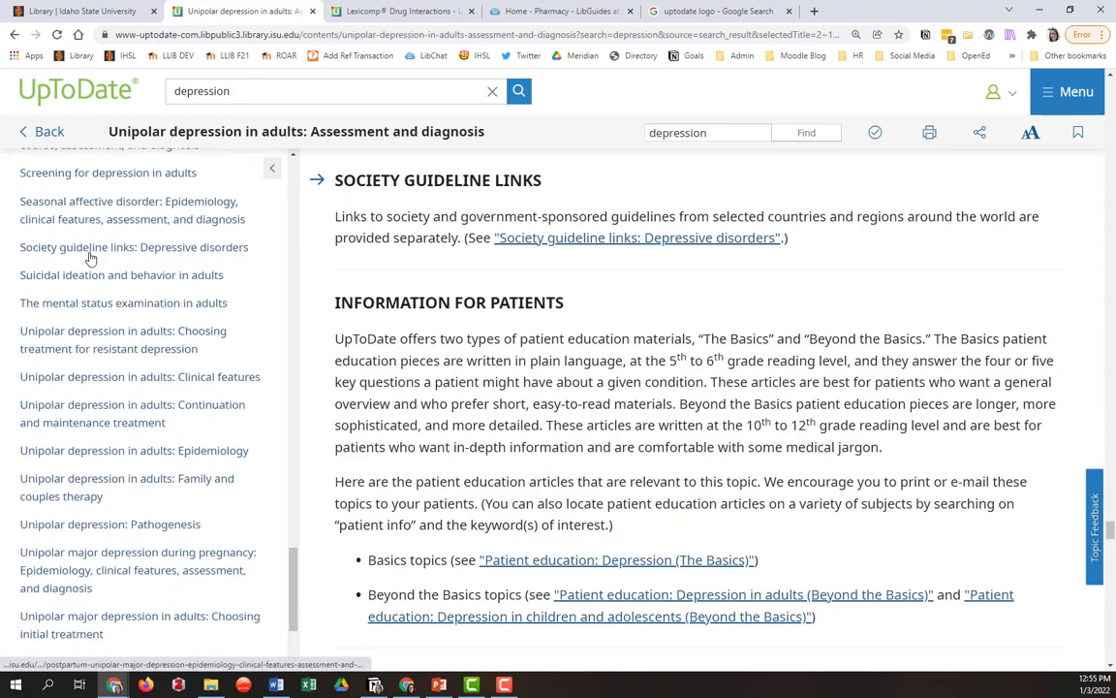
scroll(down, 3)
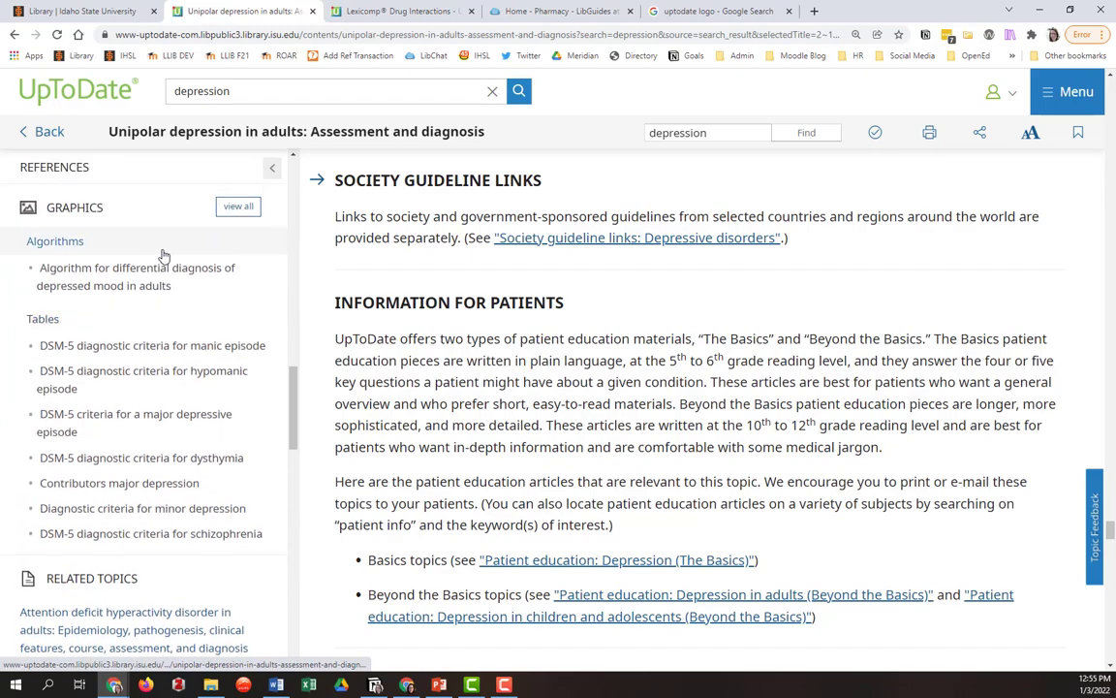
scroll(down, 3)
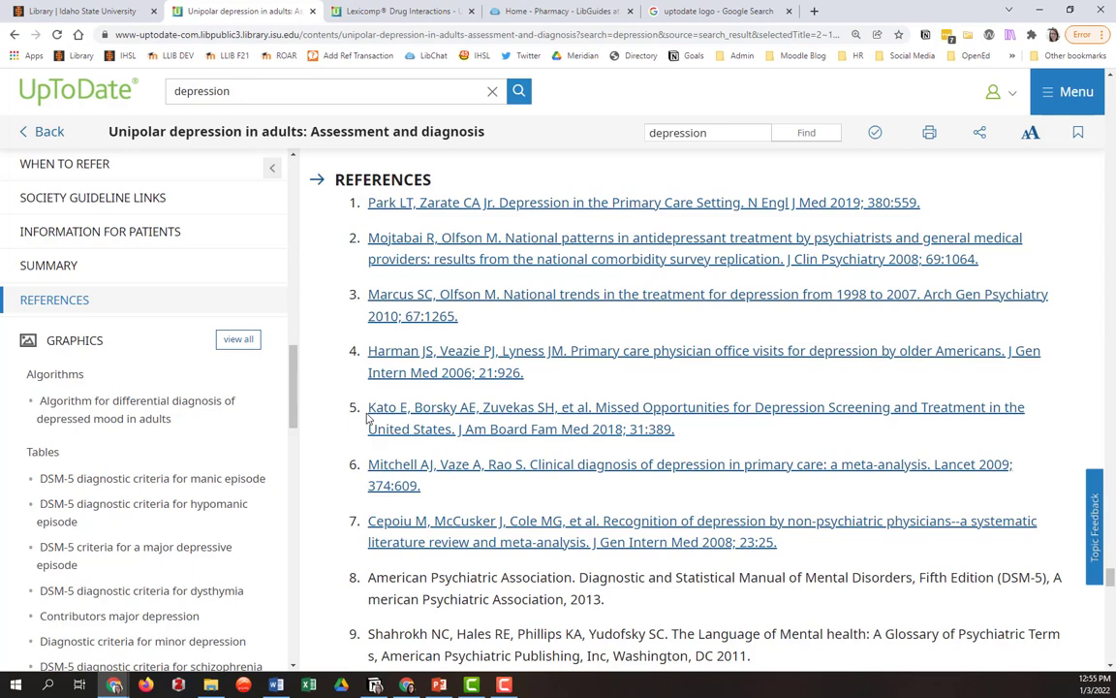
mouse_move(1011, 433)
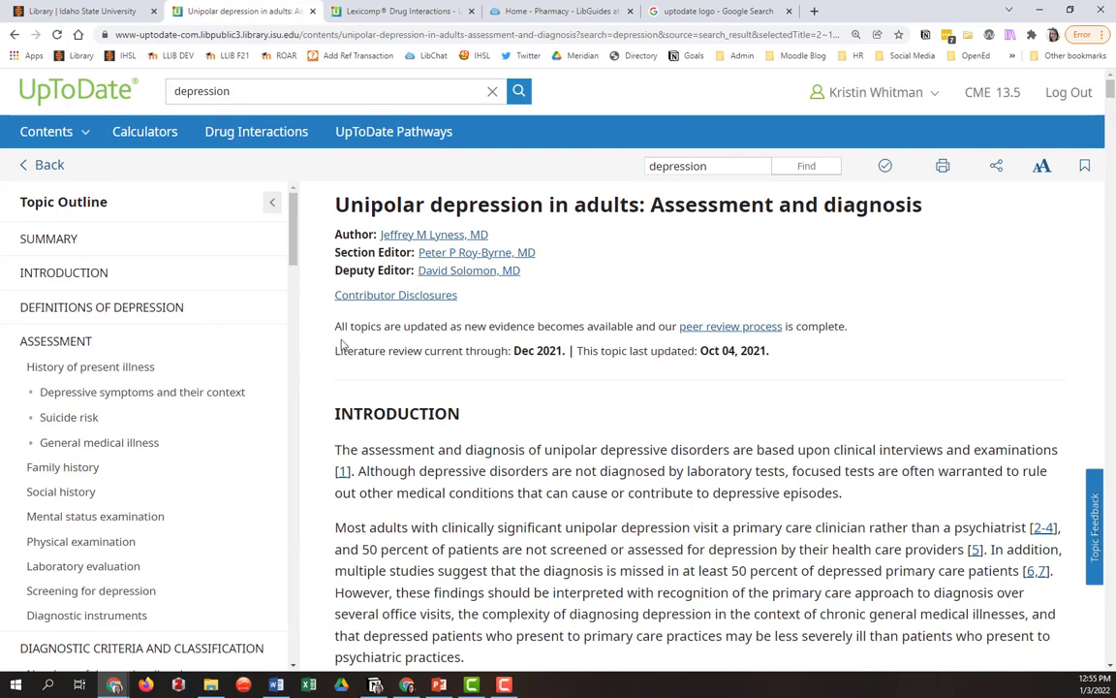
drag(334, 350, 504, 351)
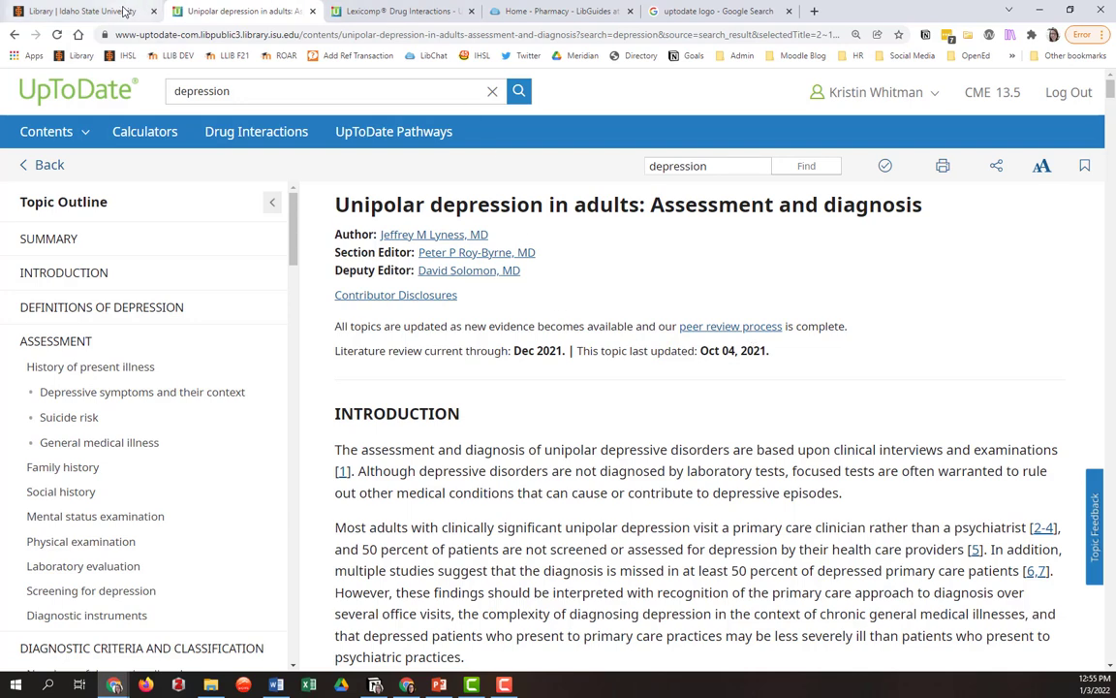
Step: Open the Pharmacy guide from the library home page's Subject Guides dropdown
click(82, 11)
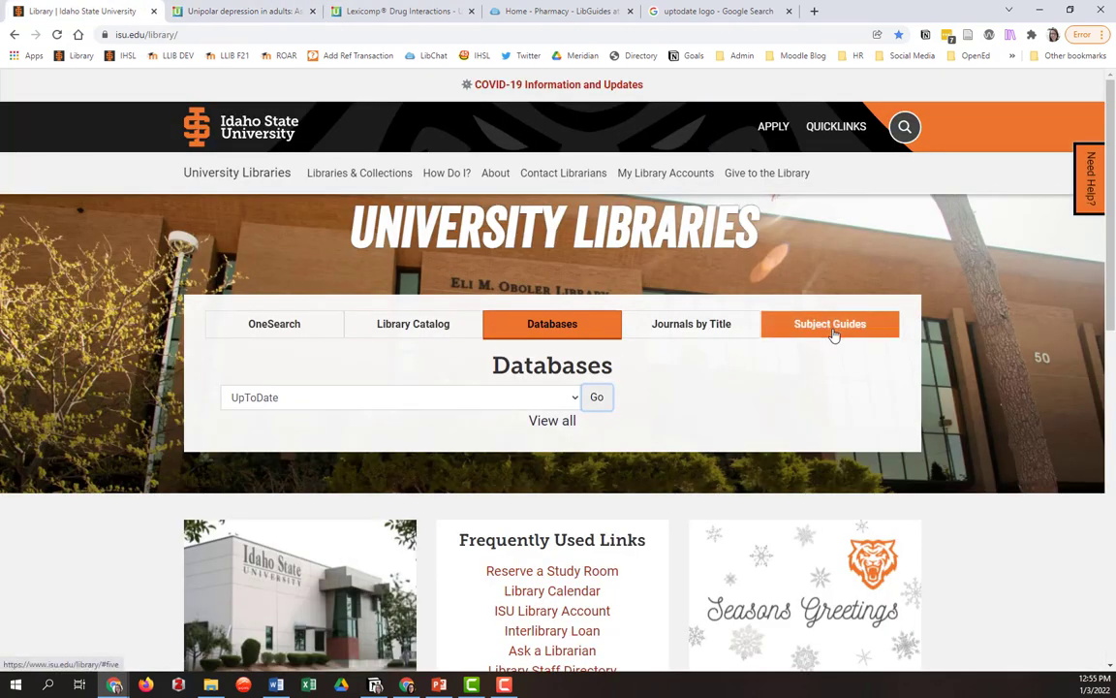
click(829, 324)
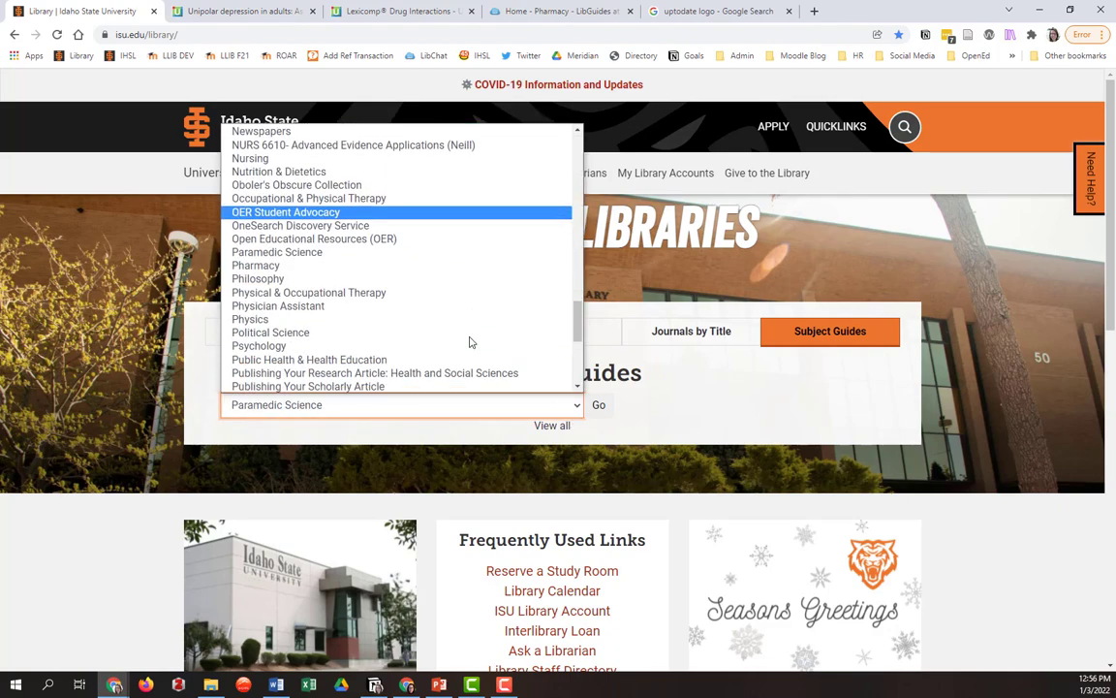
click(256, 265)
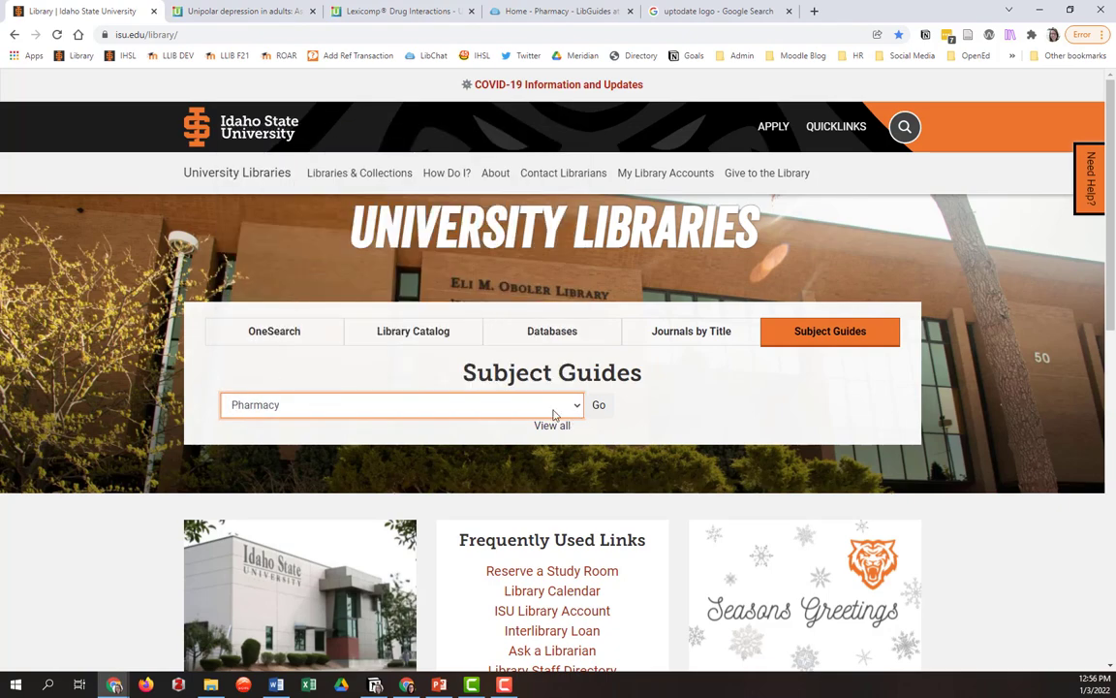
click(598, 404)
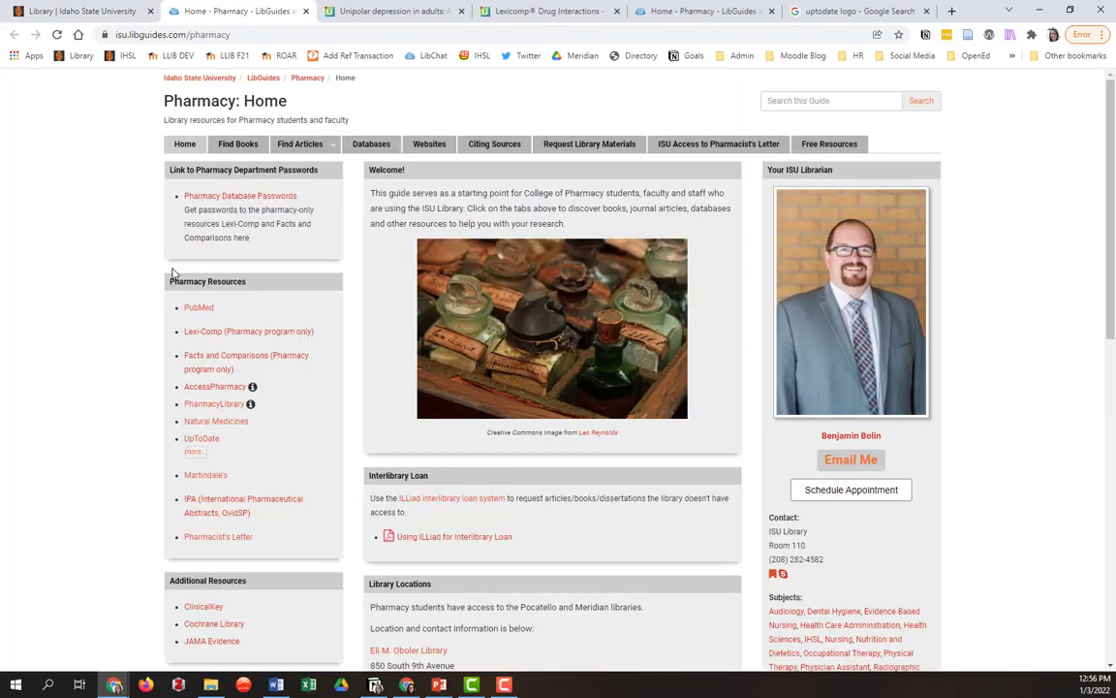
mouse_move(223, 293)
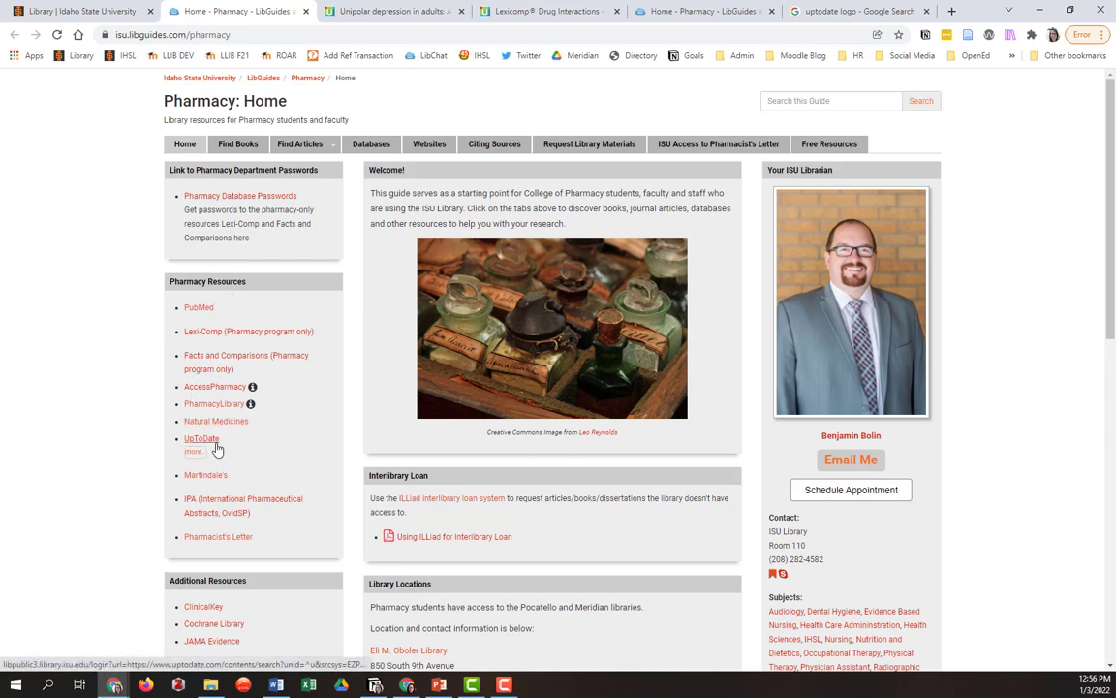
mouse_move(204, 448)
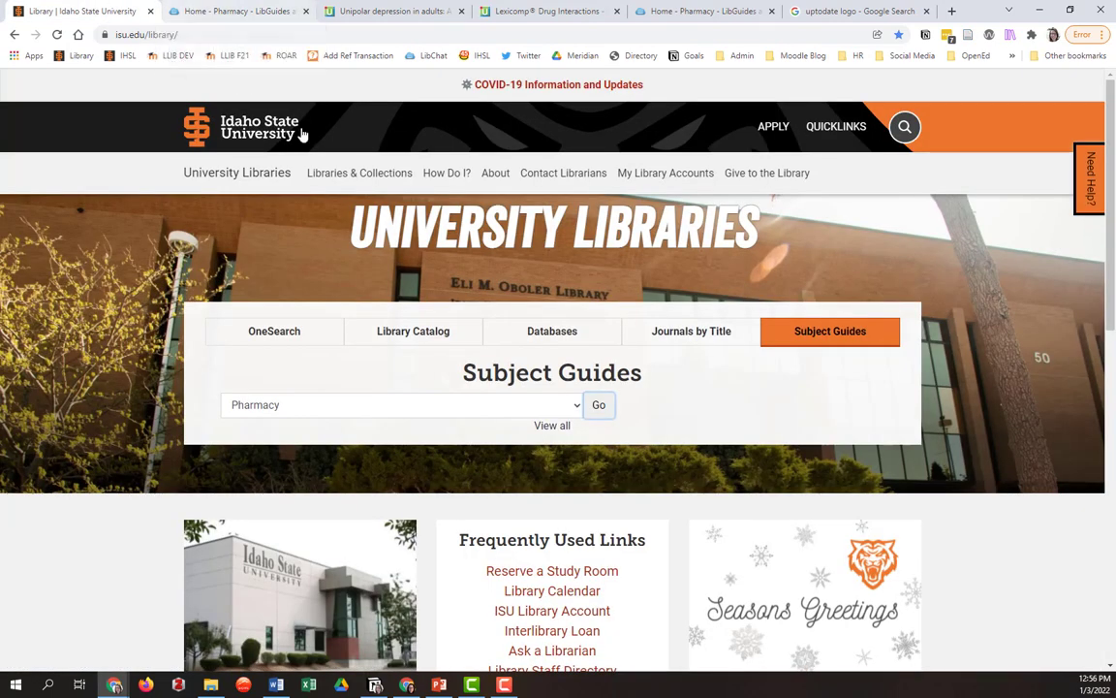
Step: Go to the Idaho Health Sciences Library page and scroll to its Quick Databases list with UpToDate
scroll(down, 3)
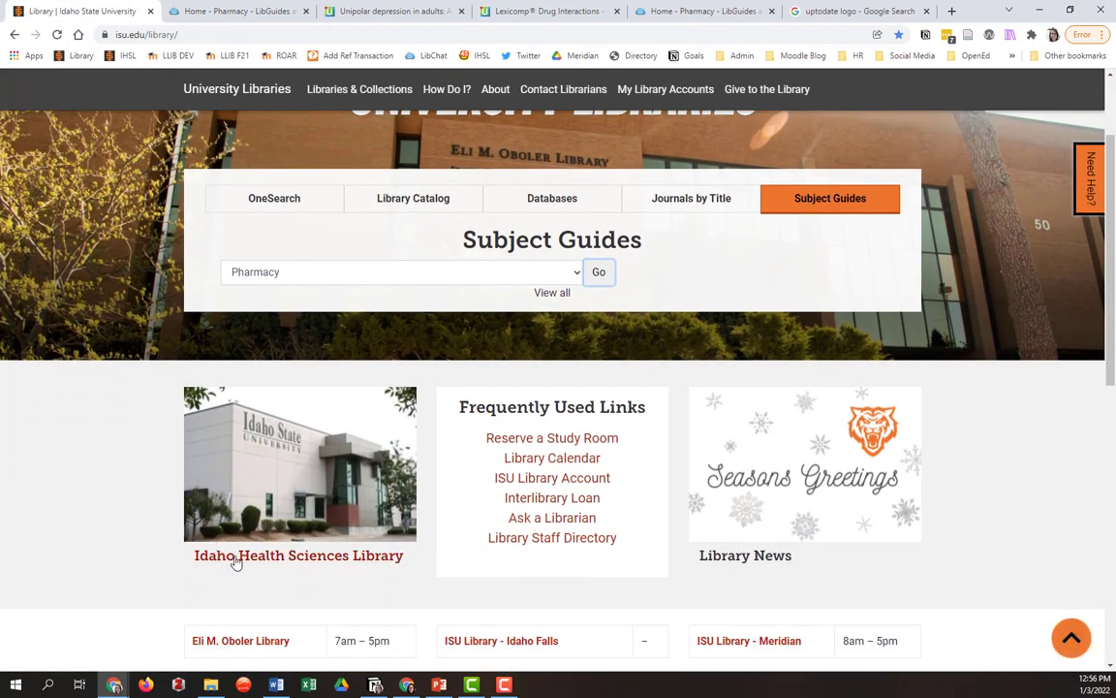
click(298, 555)
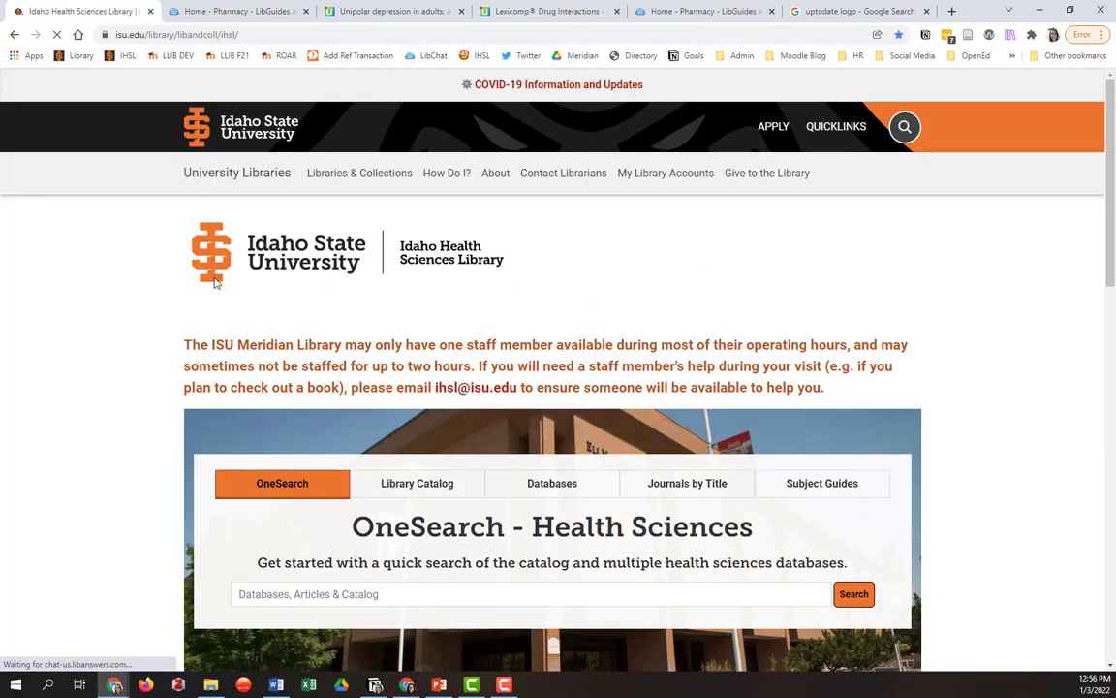
scroll(down, 3)
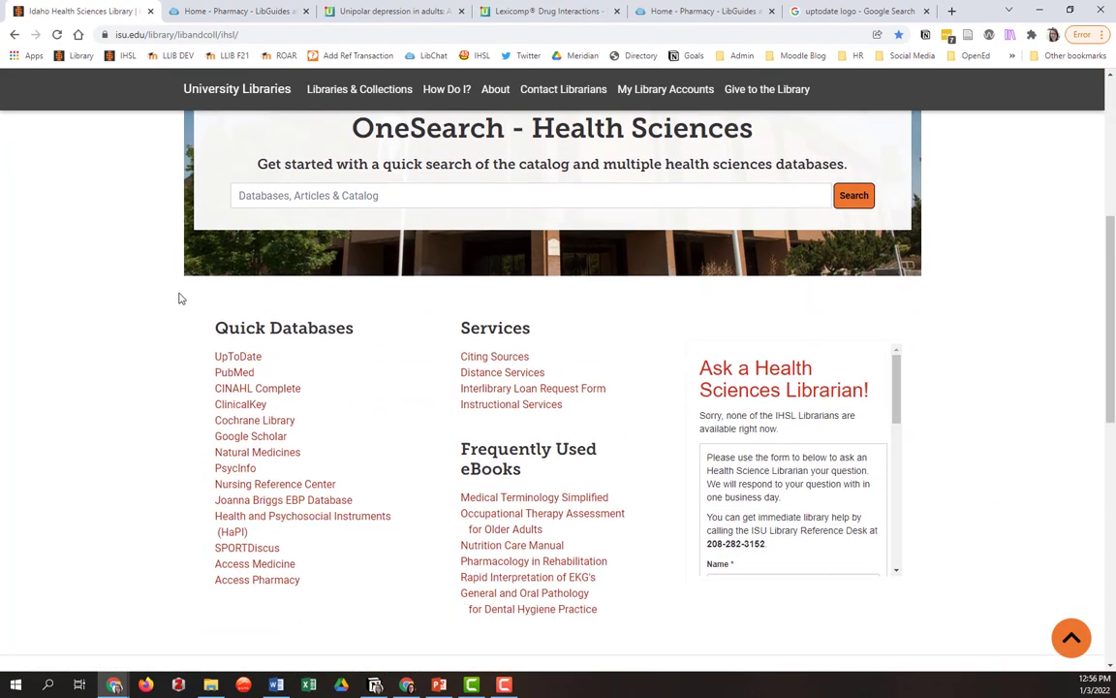